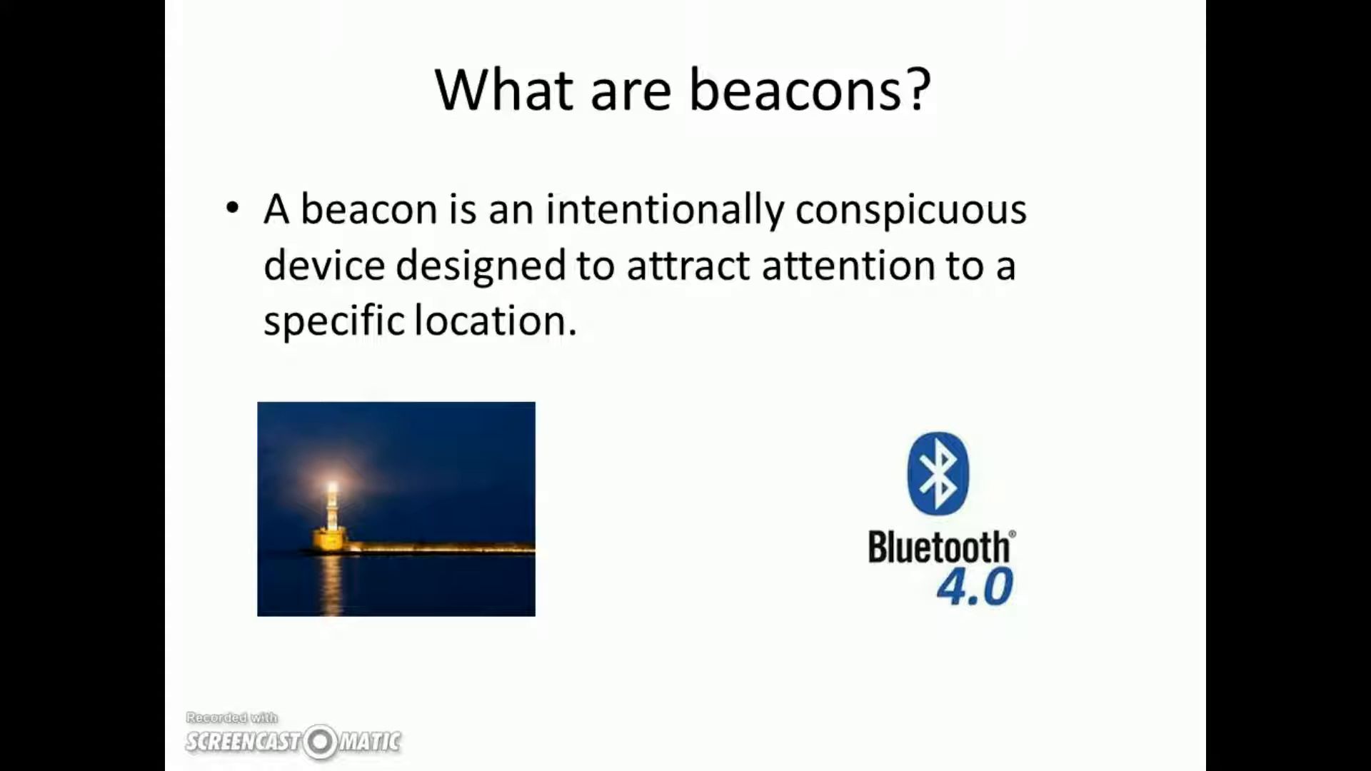
pyautogui.moveTo(366, 342)
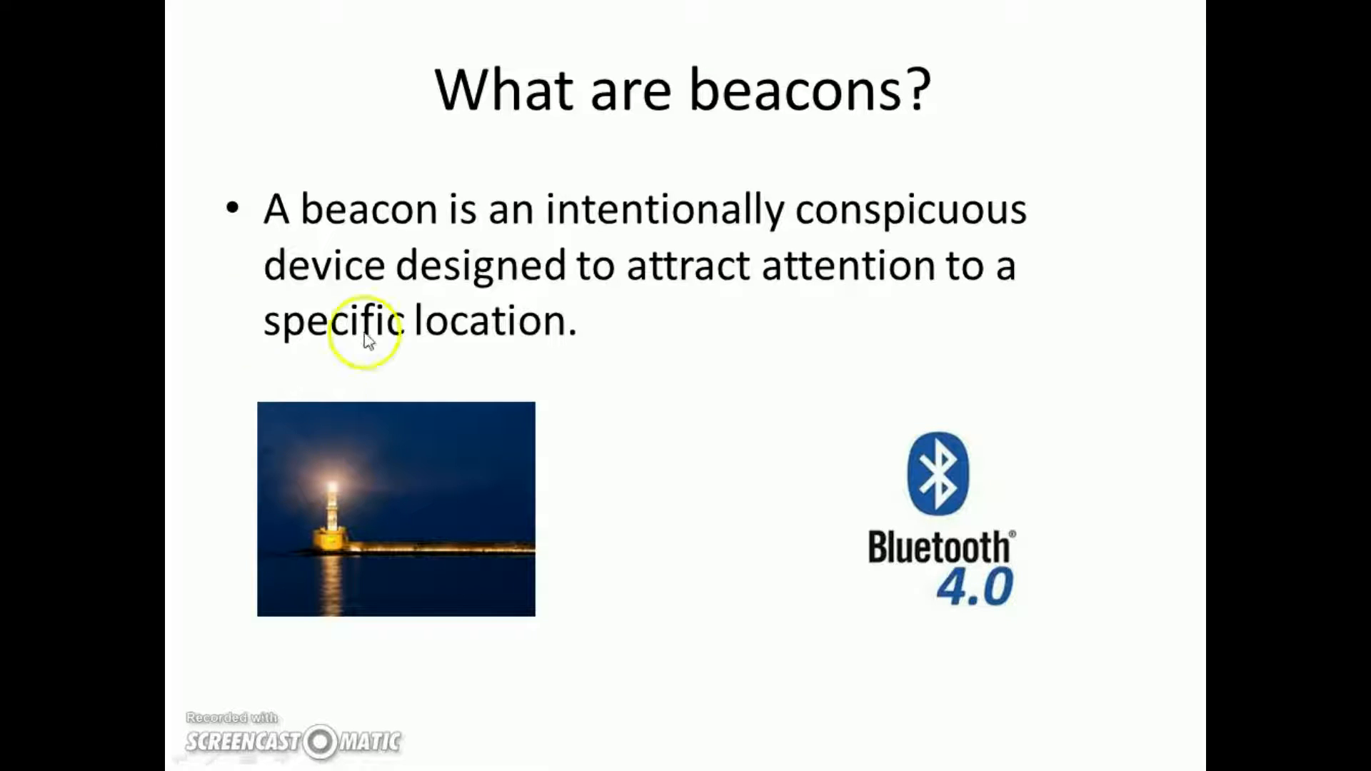
pyautogui.moveTo(435, 505)
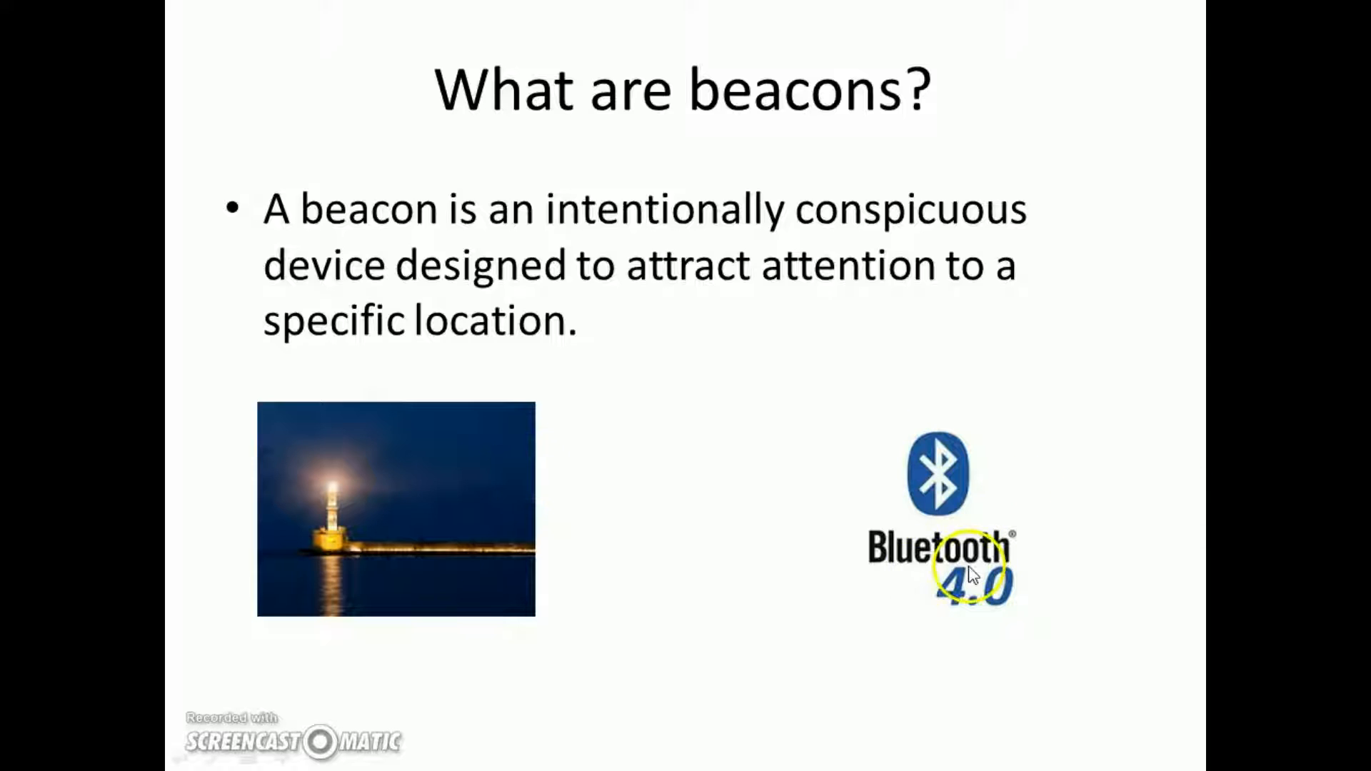
pyautogui.moveTo(949, 498)
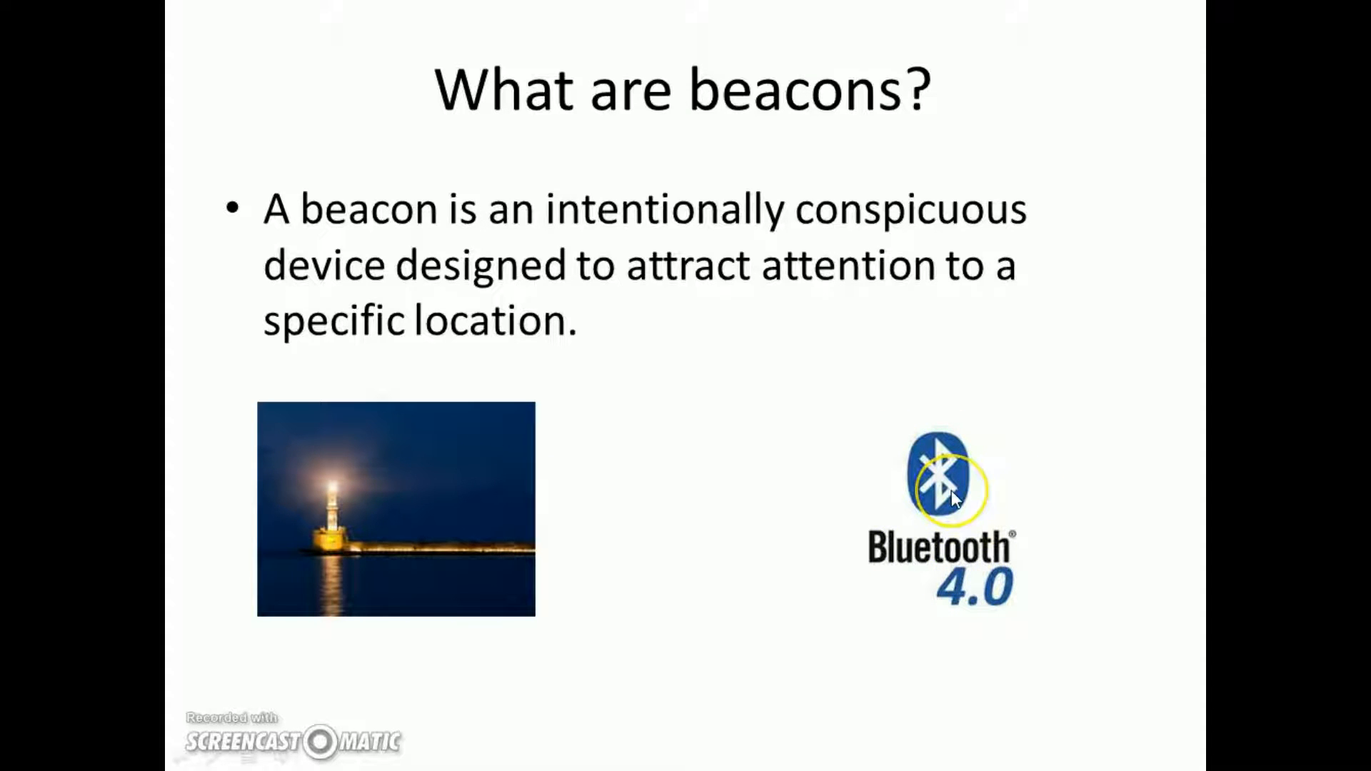
pyautogui.moveTo(949, 494)
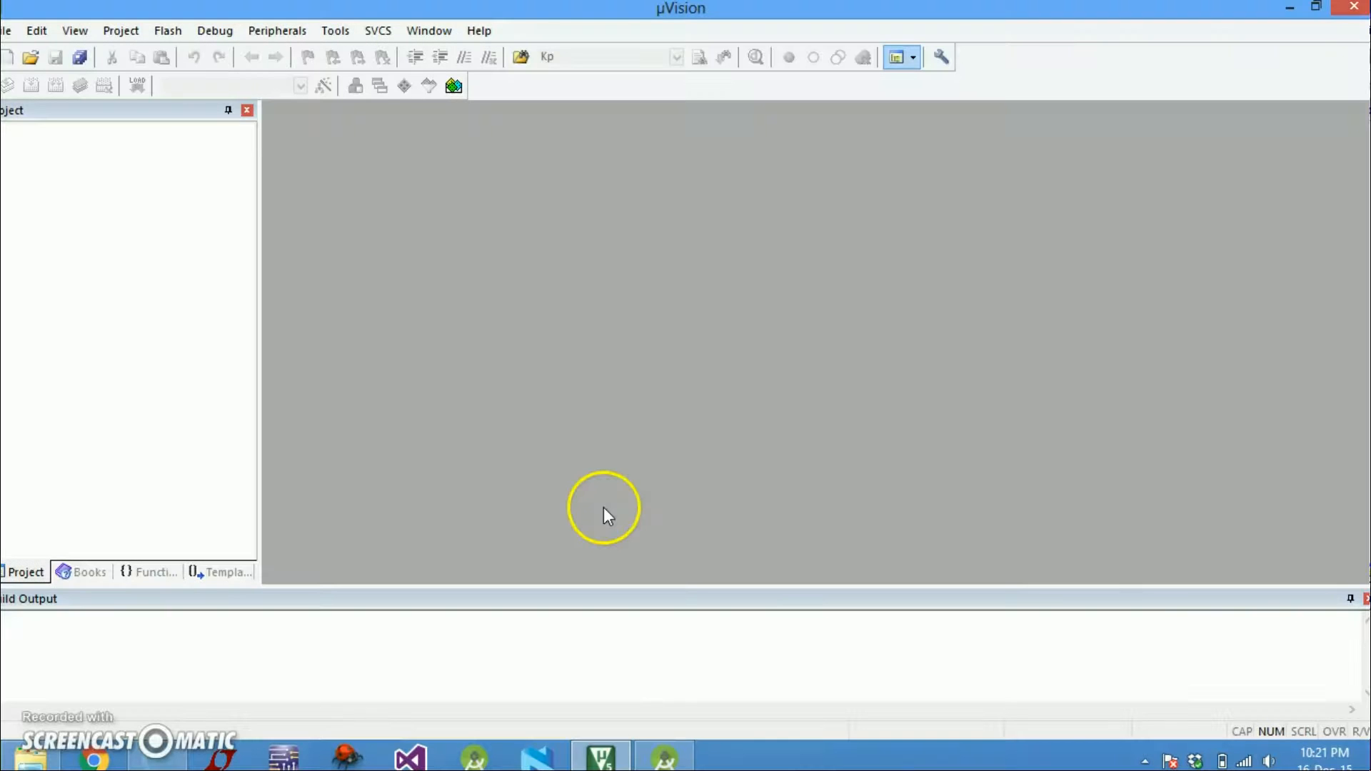
pyautogui.moveTo(608, 510)
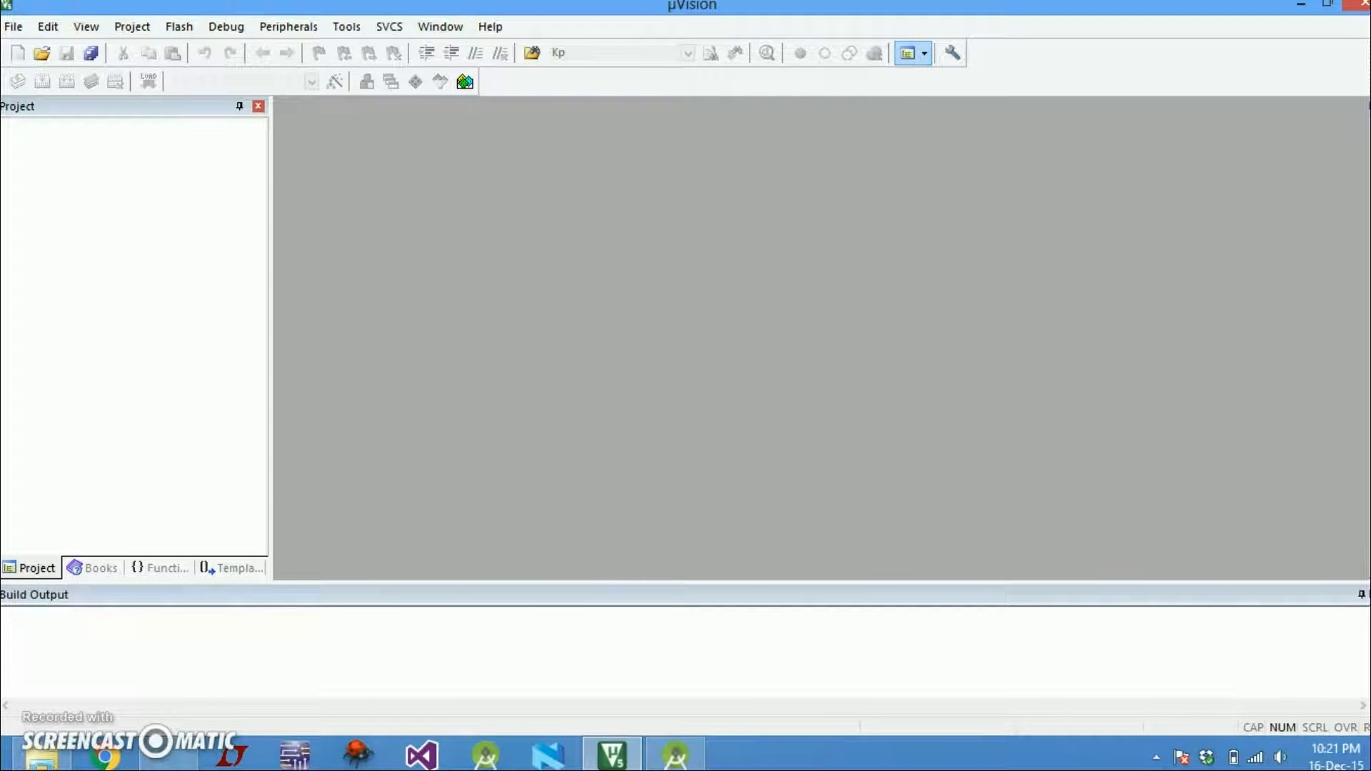
pyautogui.moveTo(219, 350)
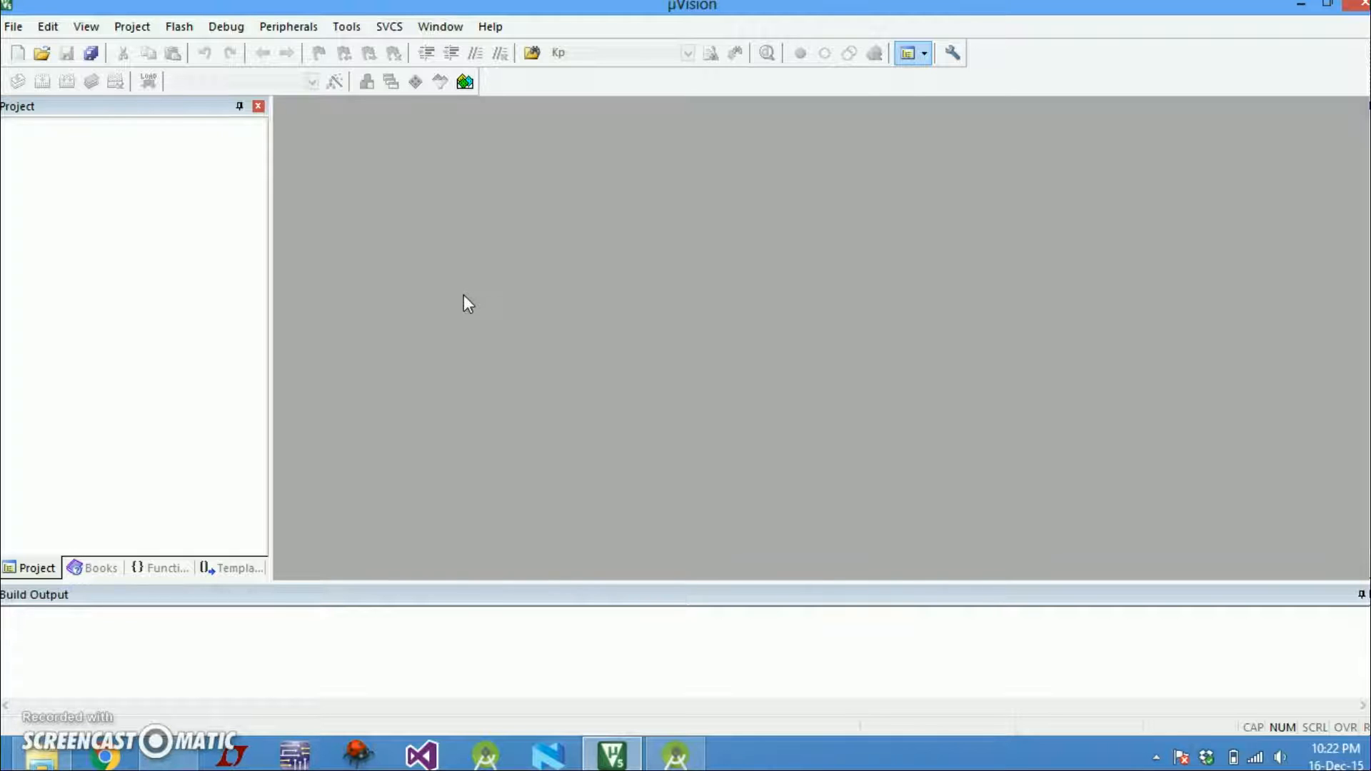
pyautogui.moveTo(314, 157)
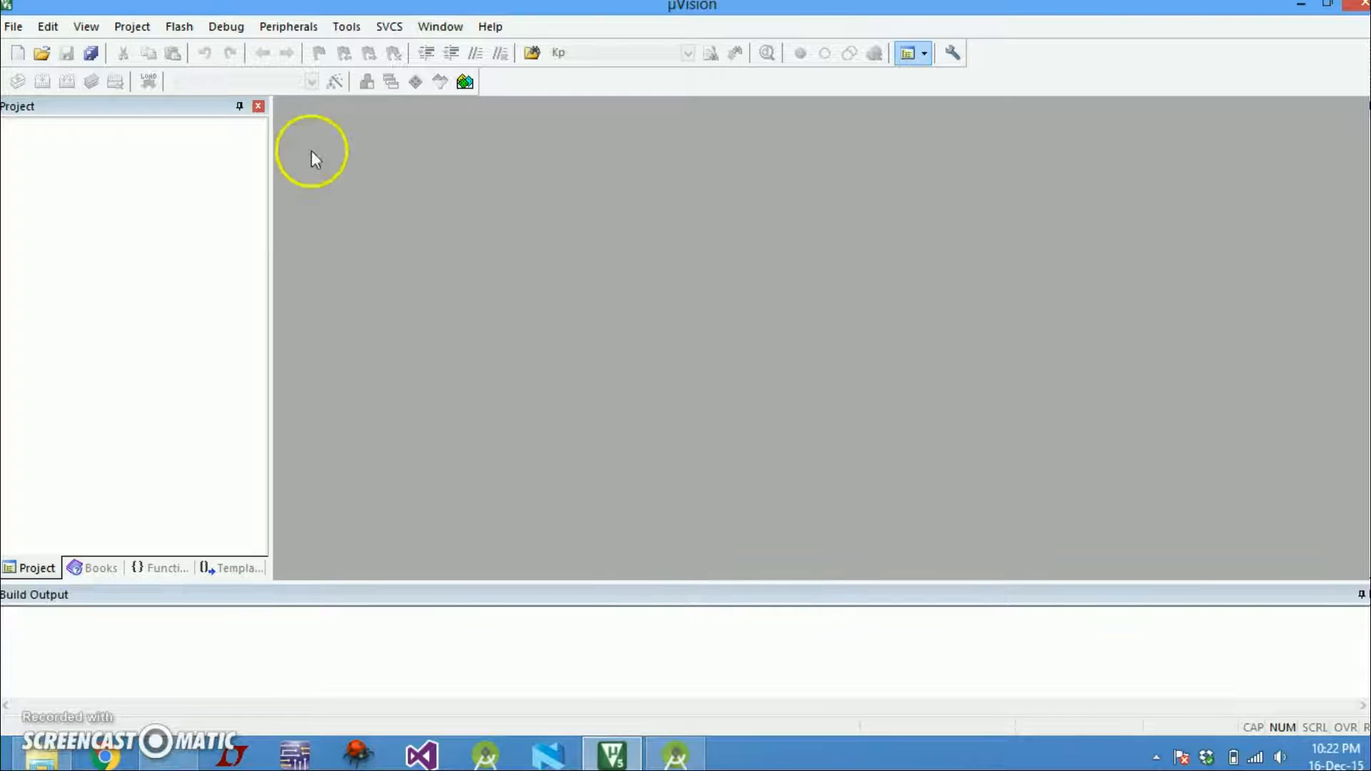
# Start opening an existing project and browse up to the nRF51 SDK folder
pyautogui.click(131, 27)
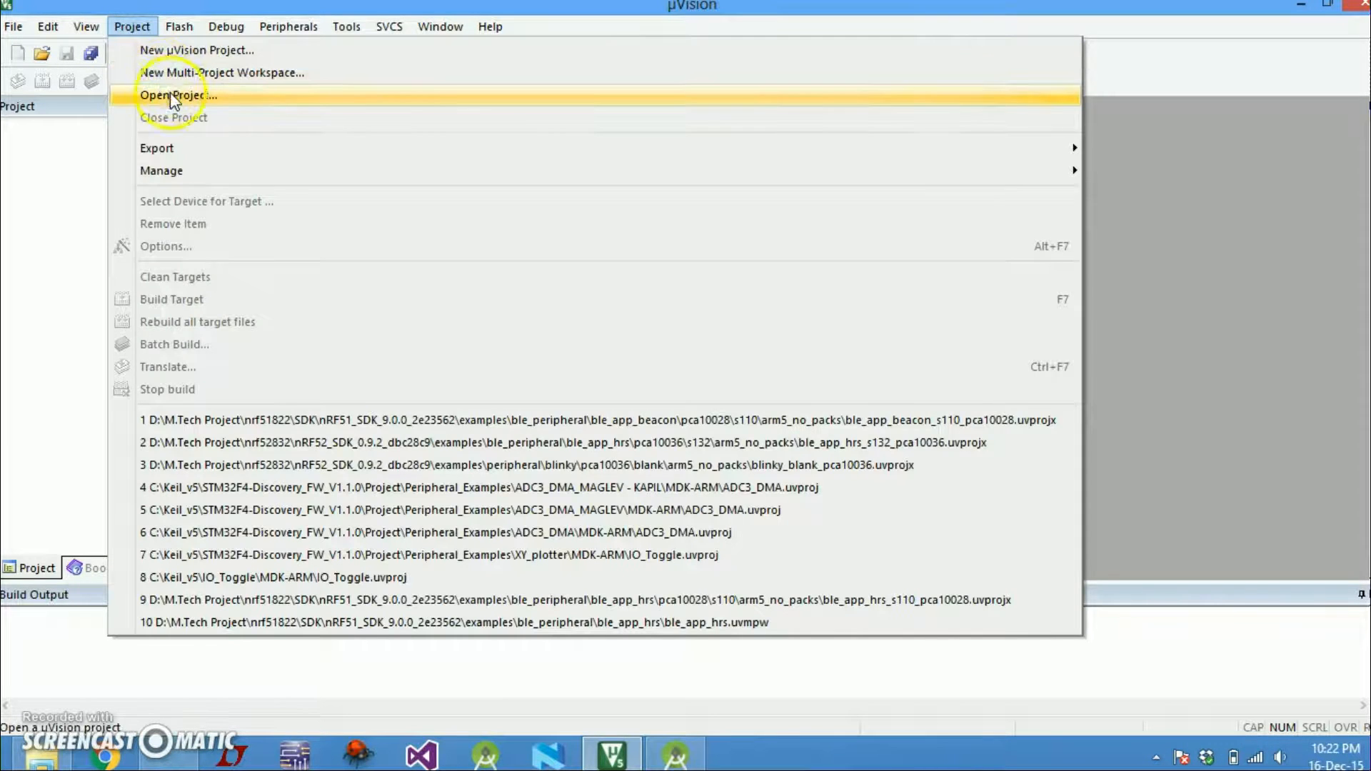
pyautogui.click(176, 94)
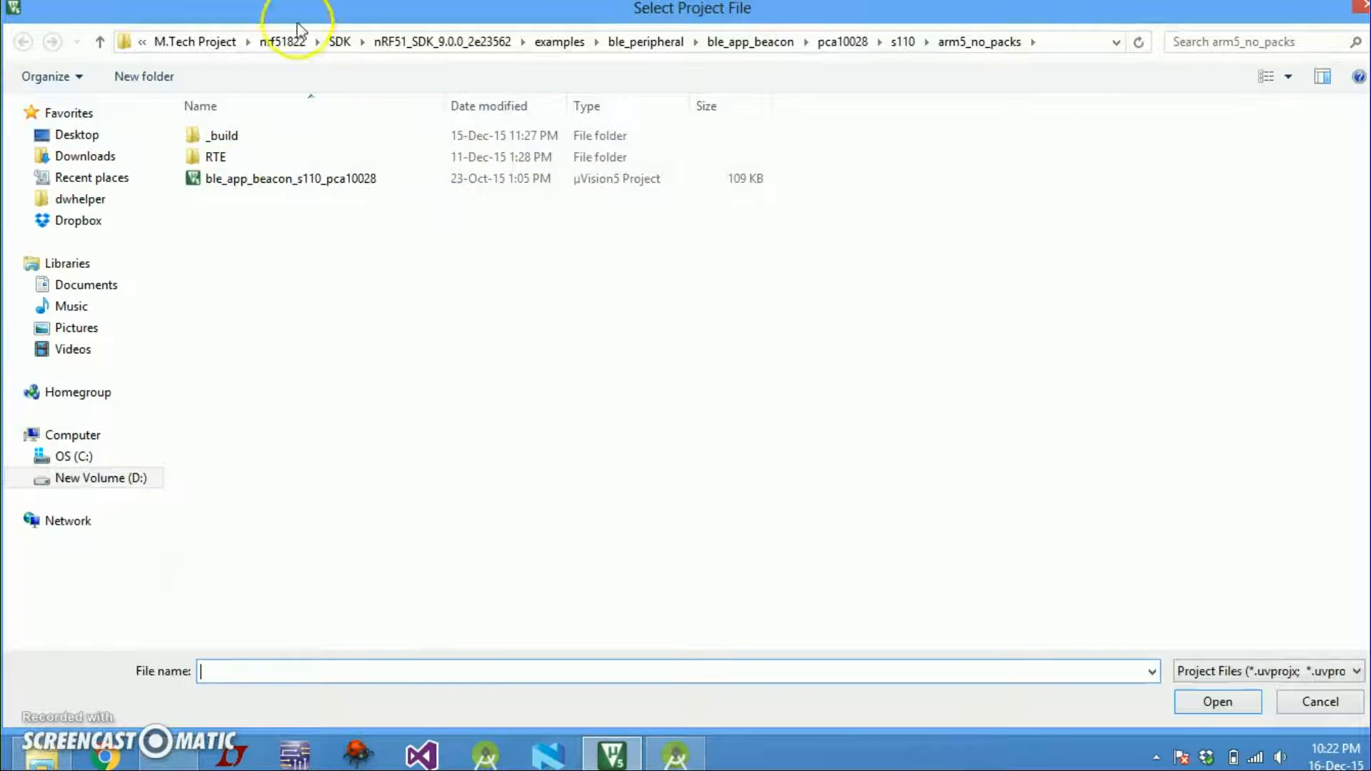
pyautogui.click(636, 42)
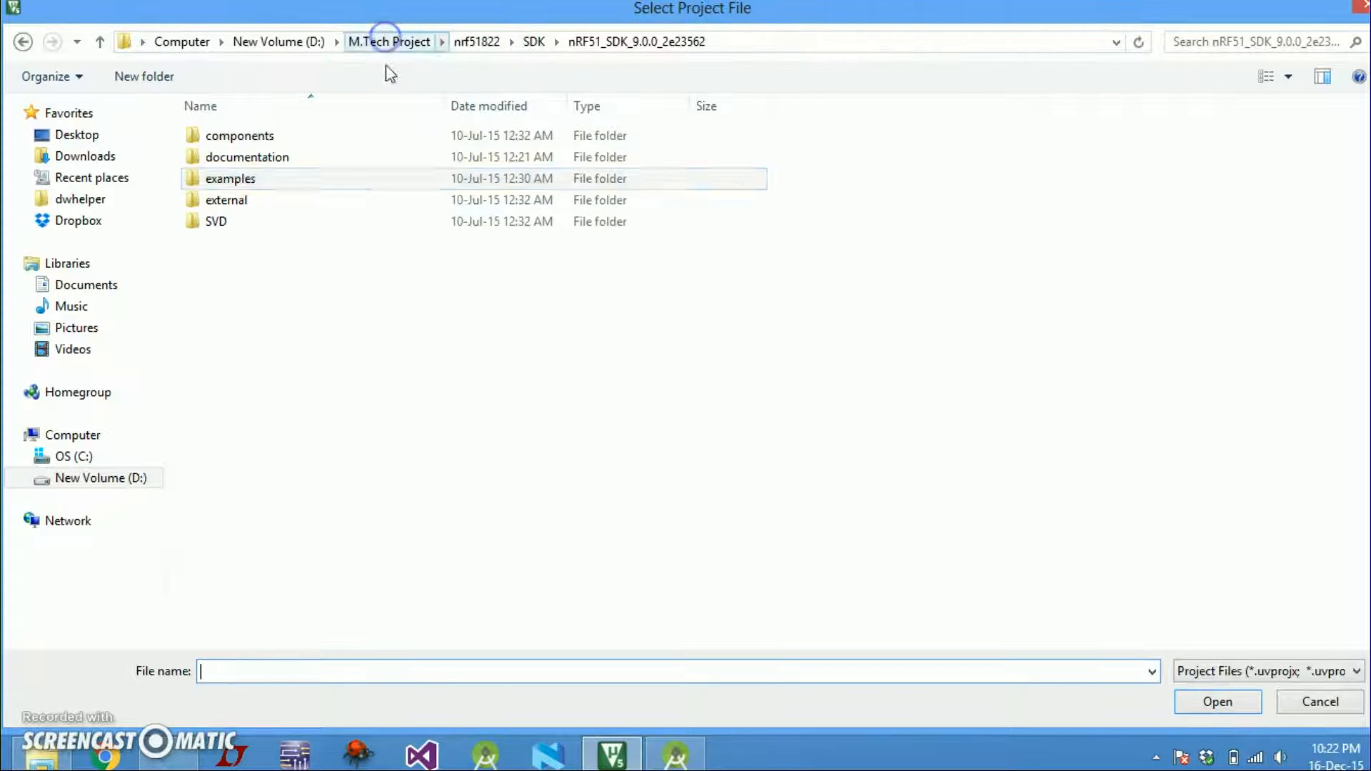
pyautogui.moveTo(327, 184)
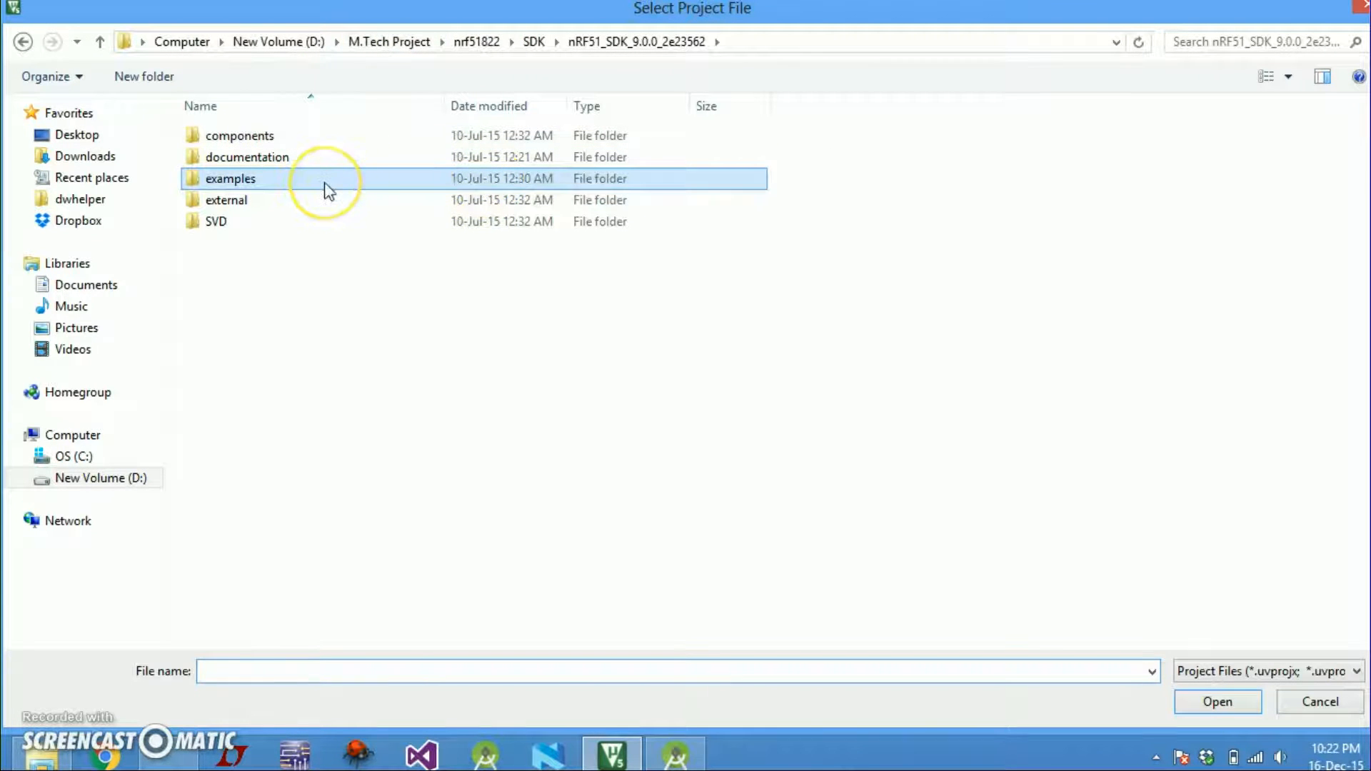
# Open the ble_app_beacon_s110_pca10028 project from examples\ble_peripheral\pca10028\s110\arm5_no_packs
pyautogui.doubleClick(230, 179)
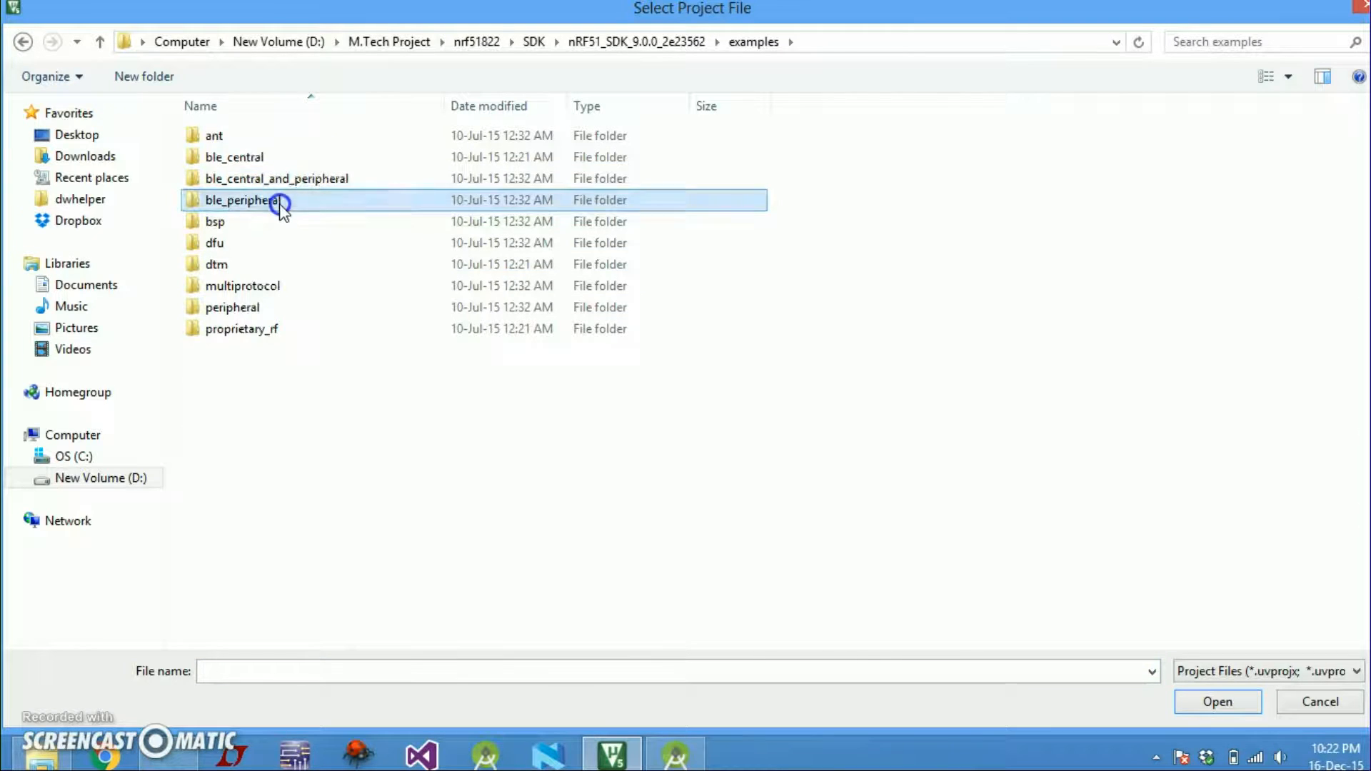
pyautogui.doubleClick(241, 199)
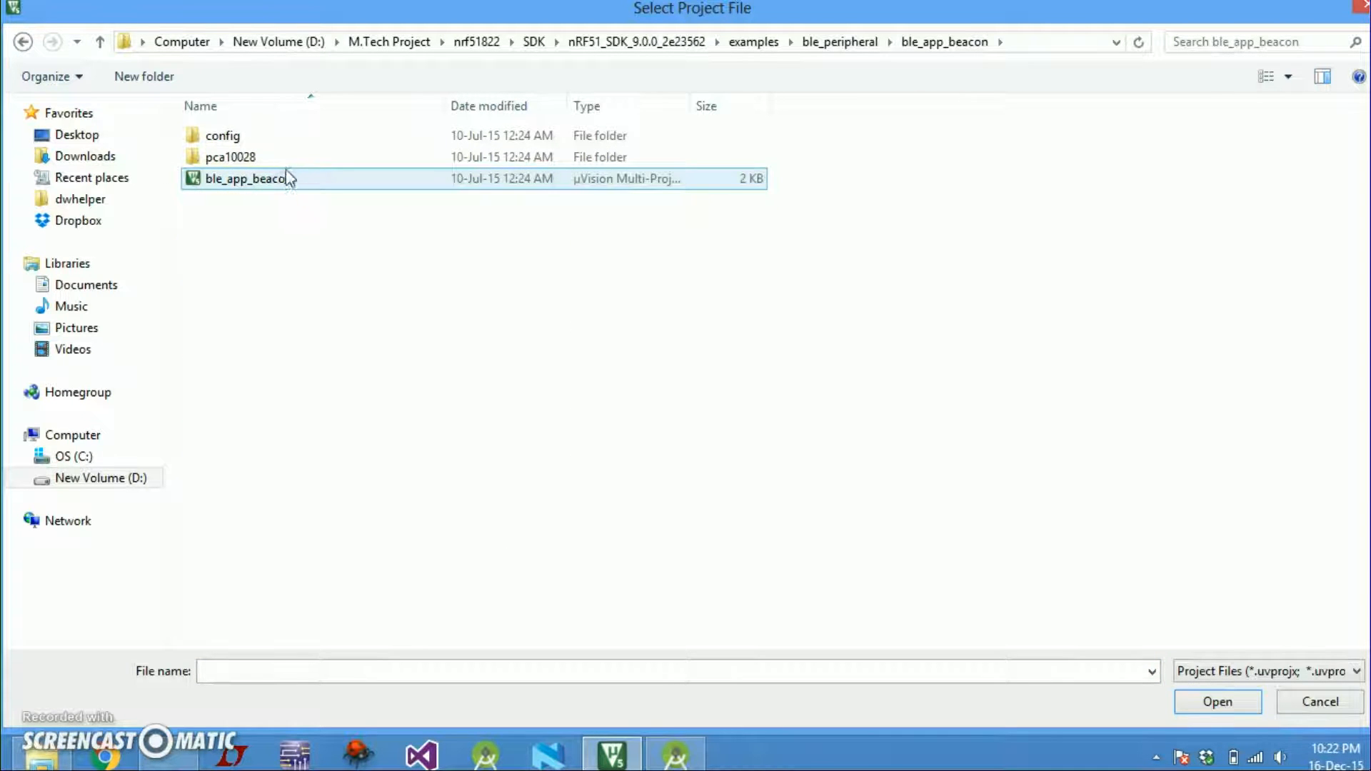
pyautogui.doubleClick(230, 157)
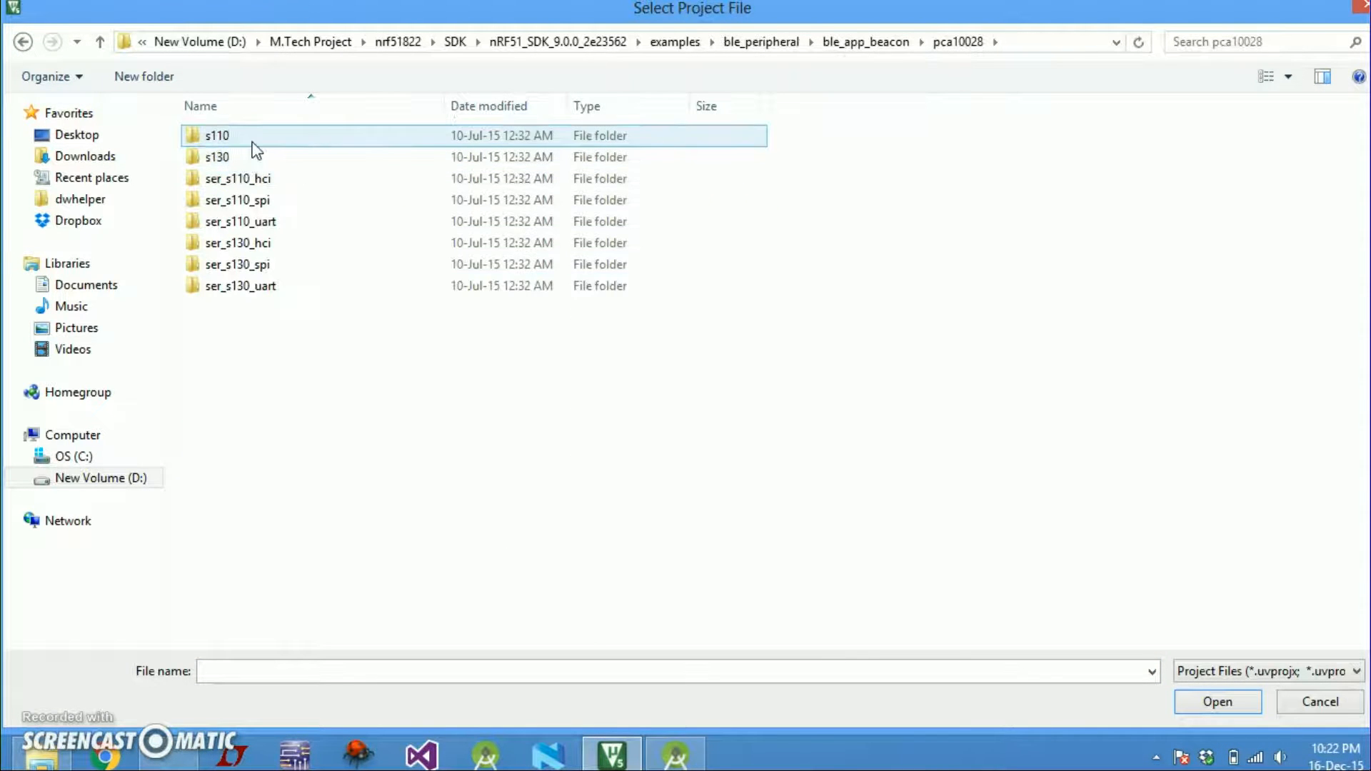
pyautogui.doubleClick(217, 135)
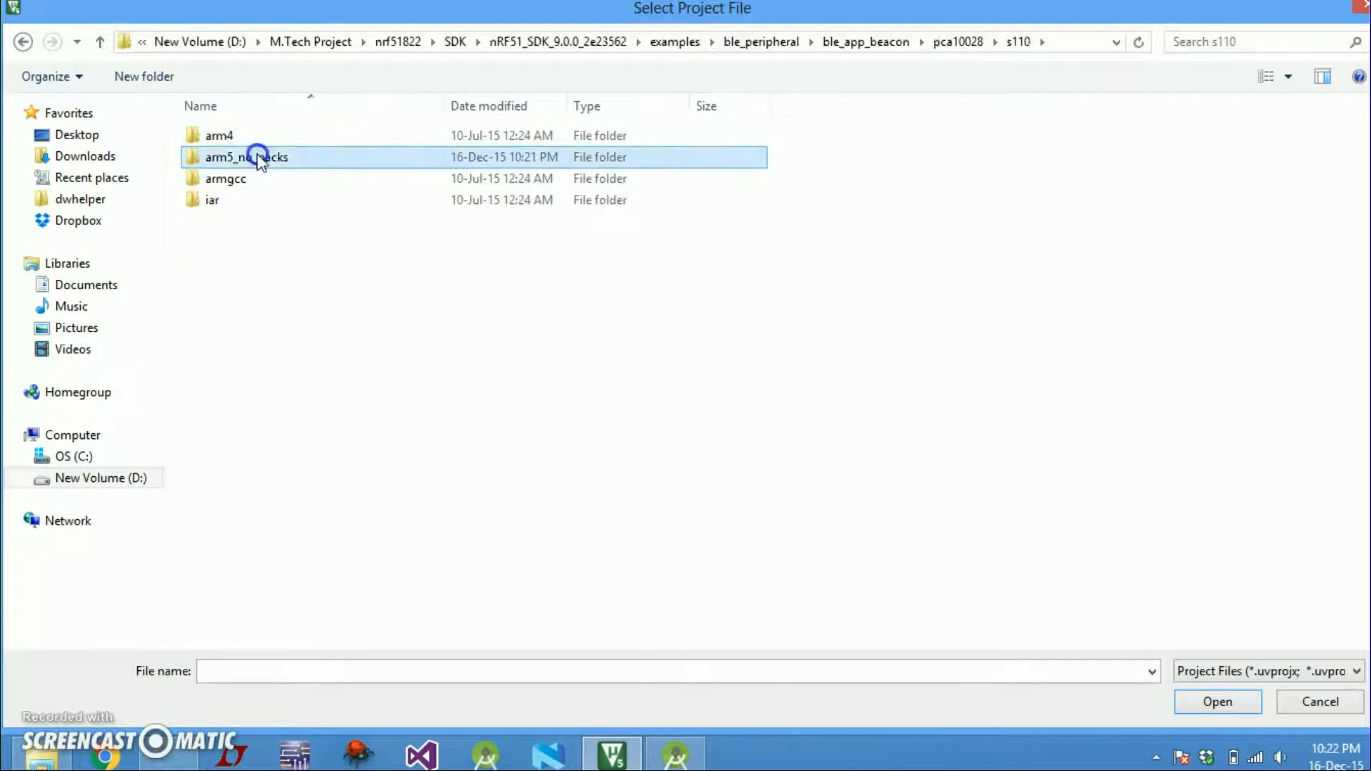
pyautogui.doubleClick(248, 156)
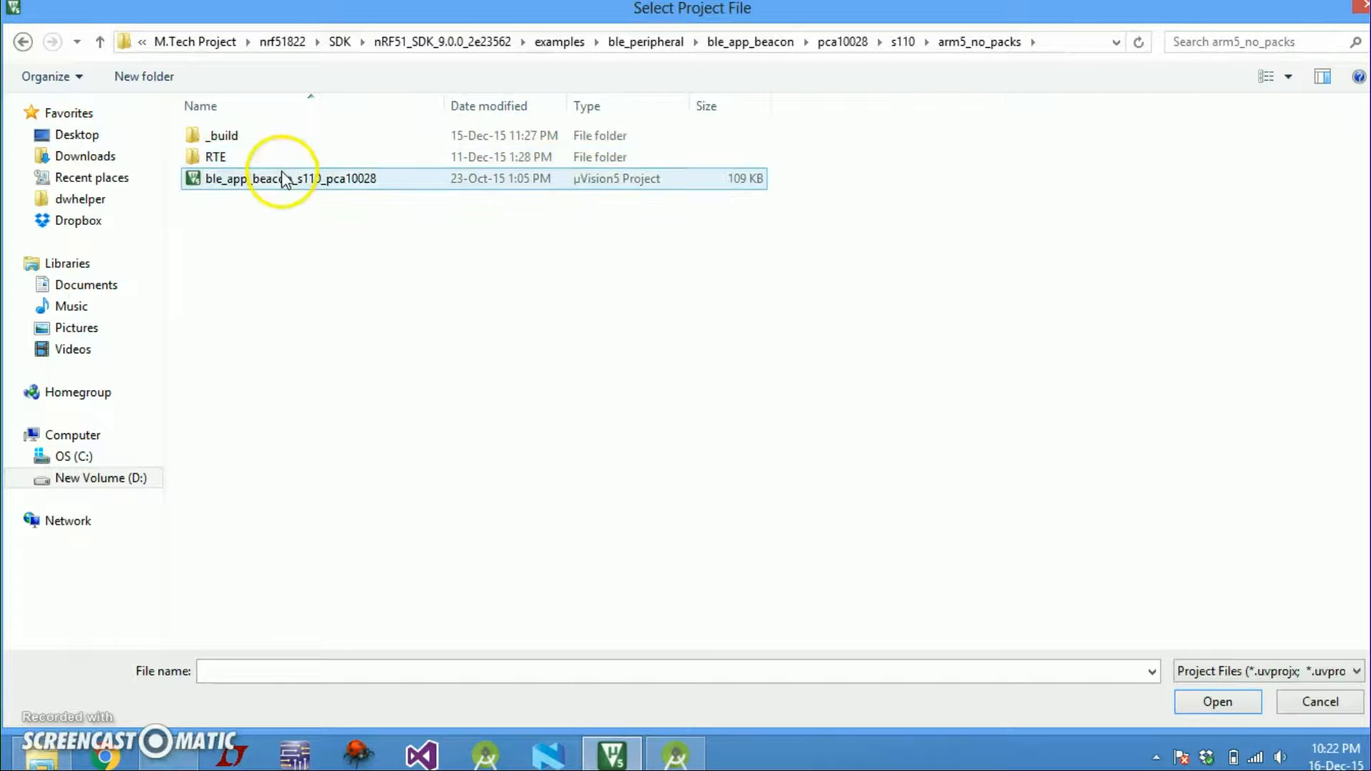
pyautogui.doubleClick(289, 178)
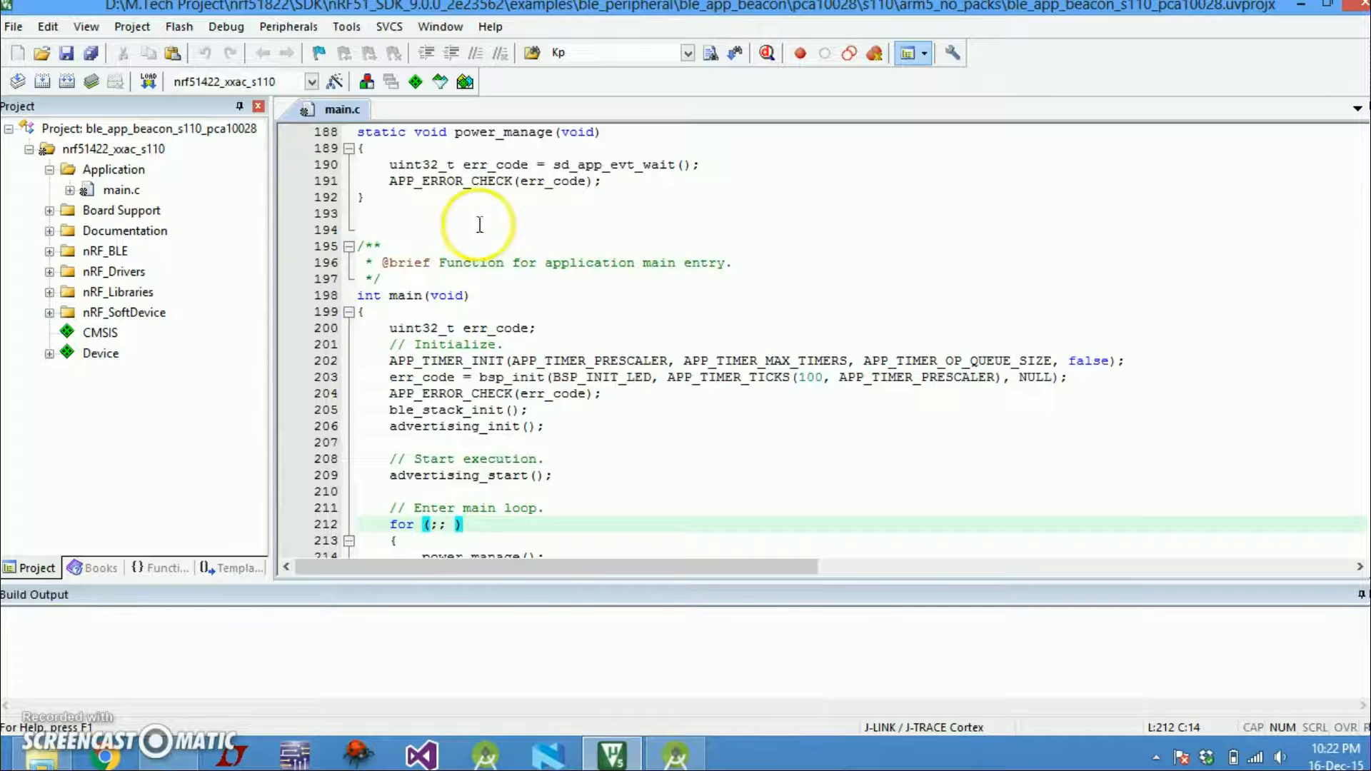
pyautogui.moveTo(711, 296)
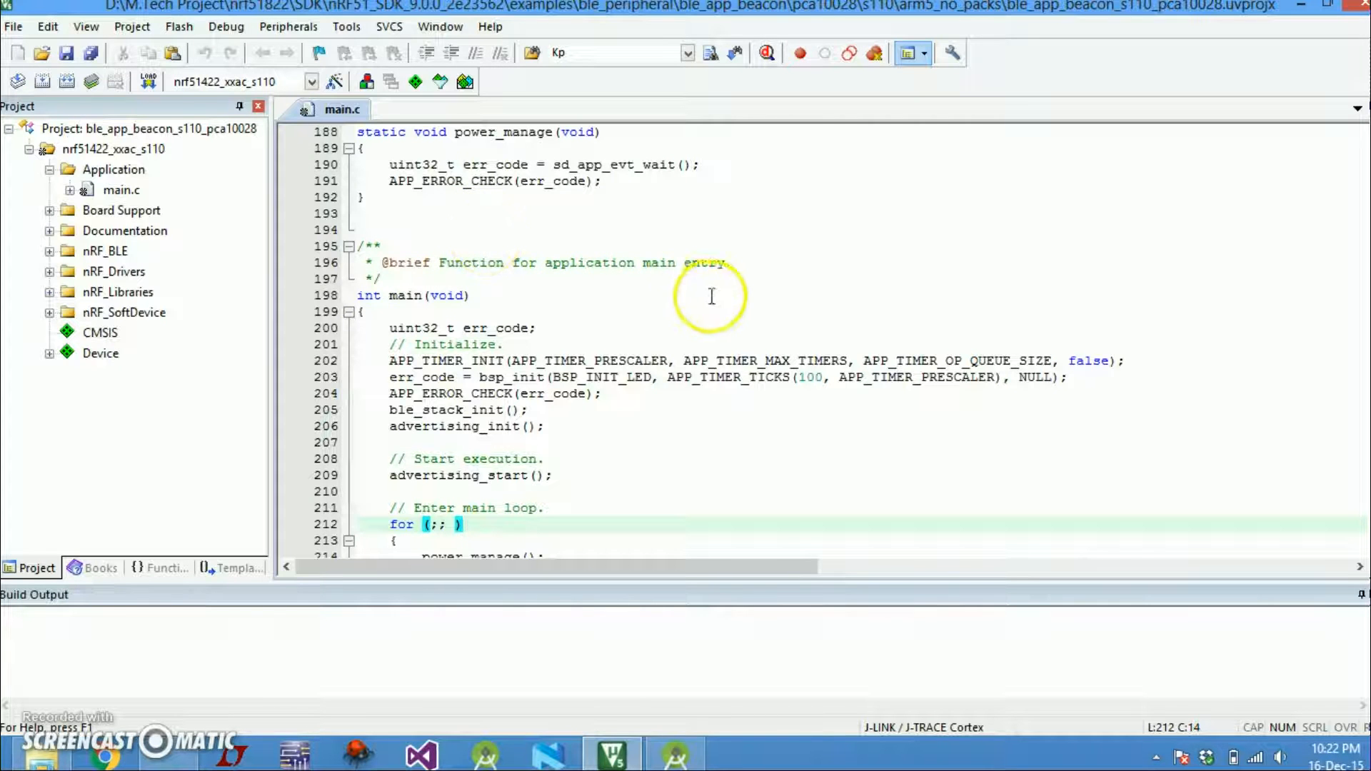
pyautogui.moveTo(872, 367)
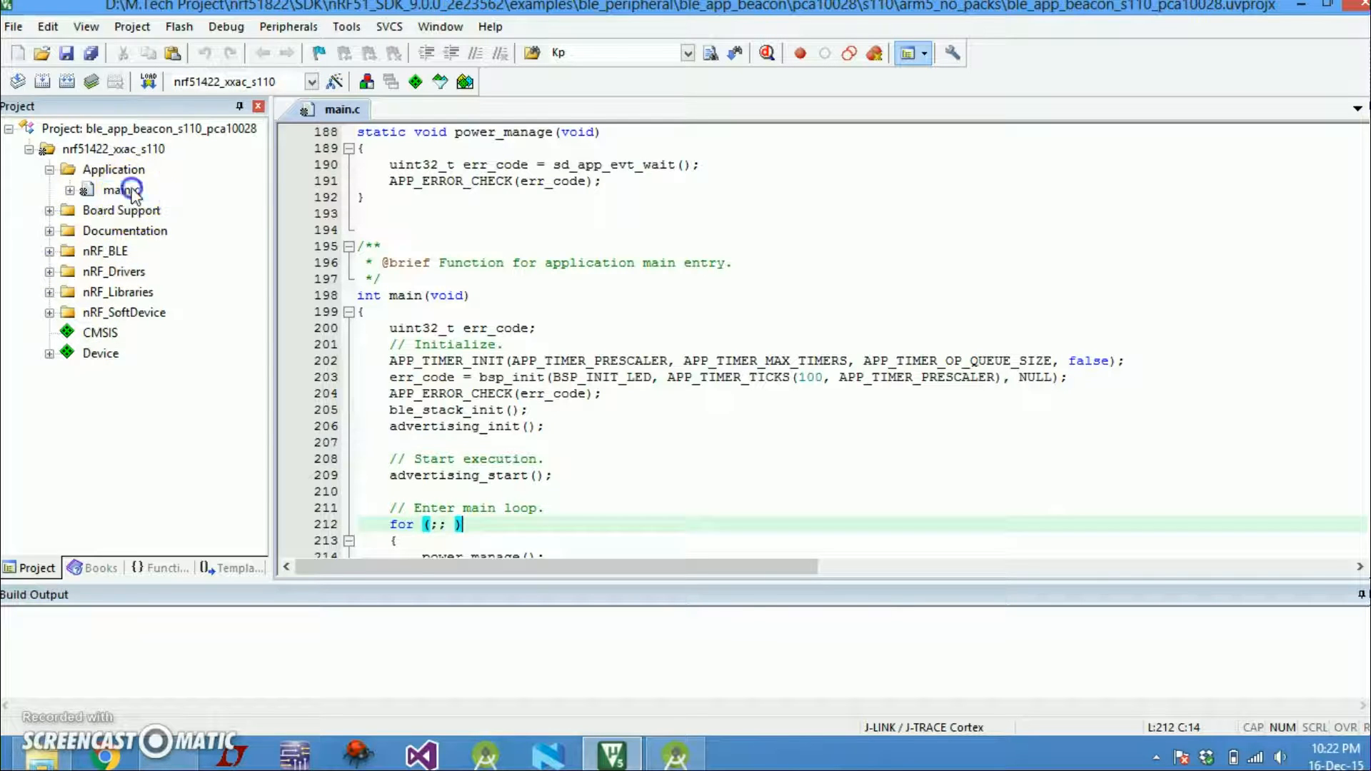
pyautogui.click(121, 190)
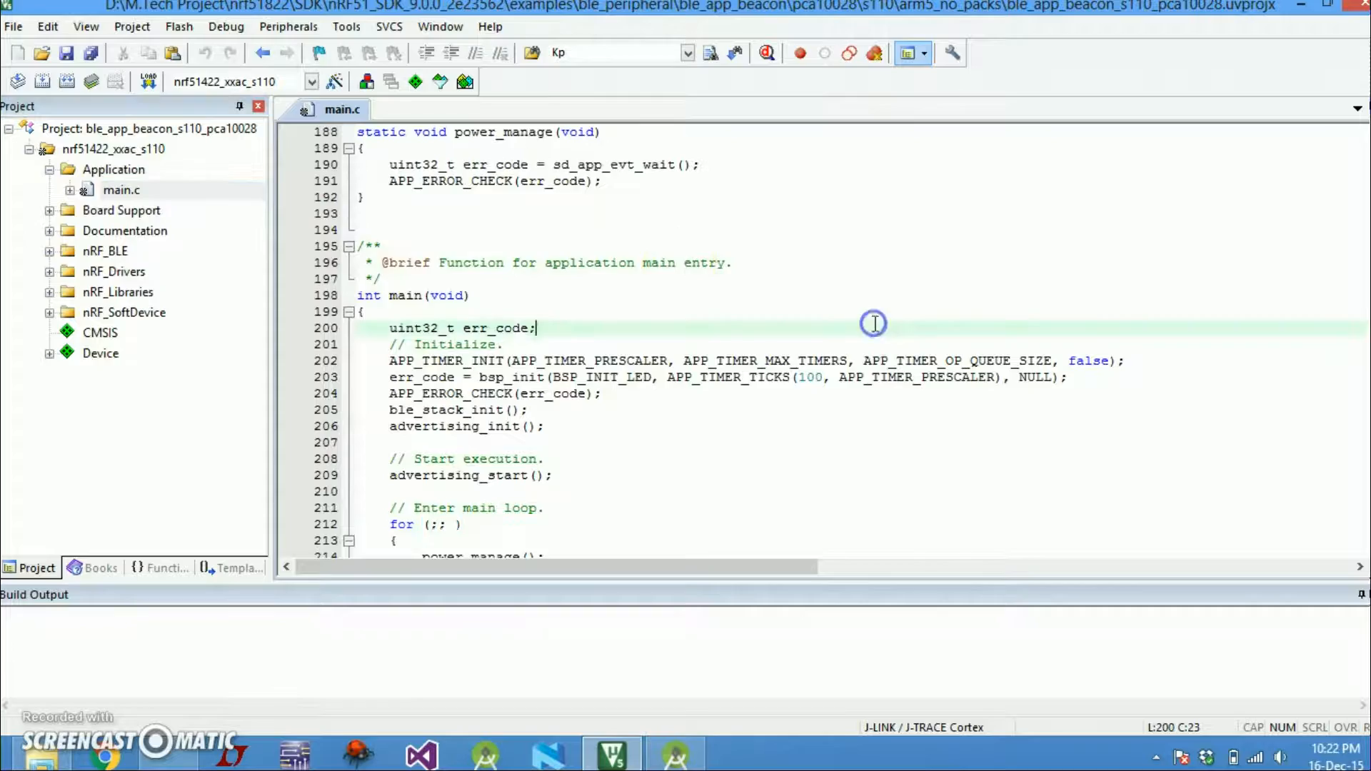
pyautogui.scroll(3)
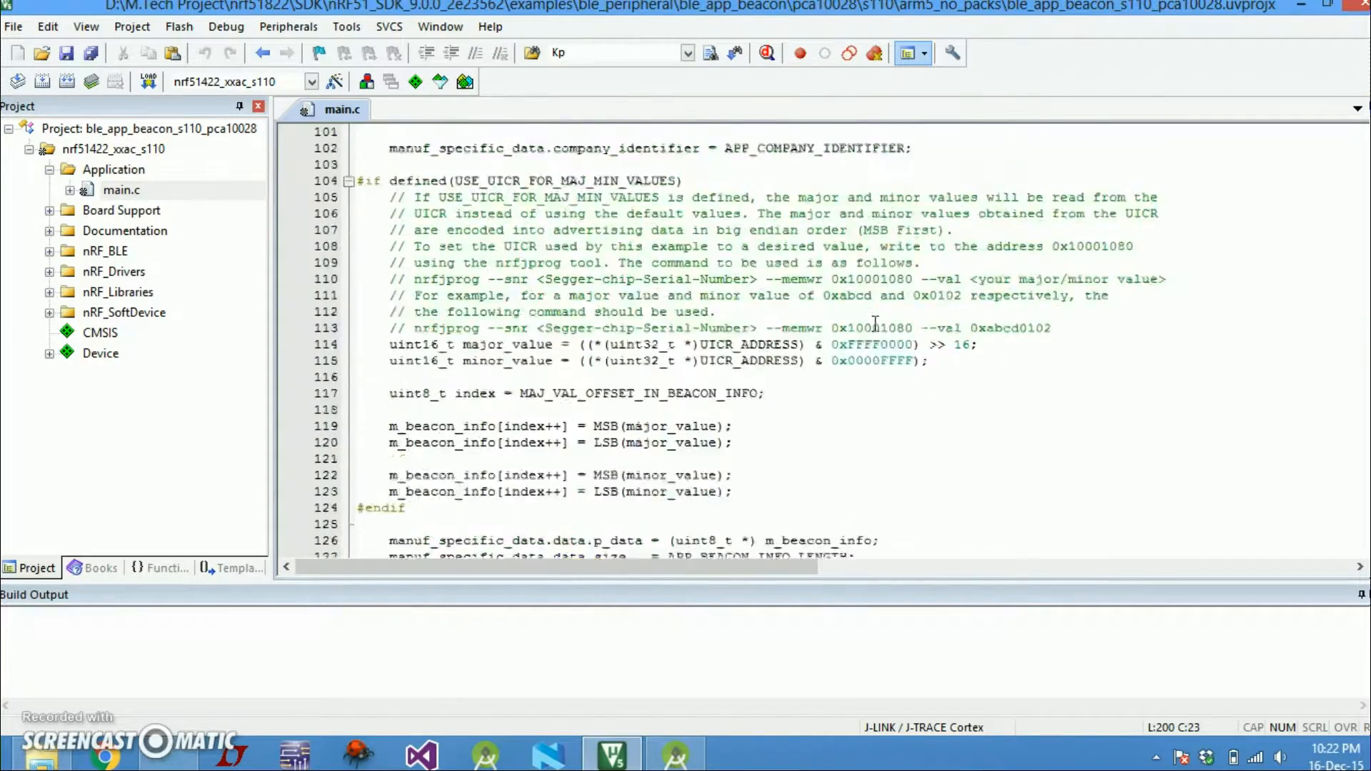
pyautogui.scroll(3)
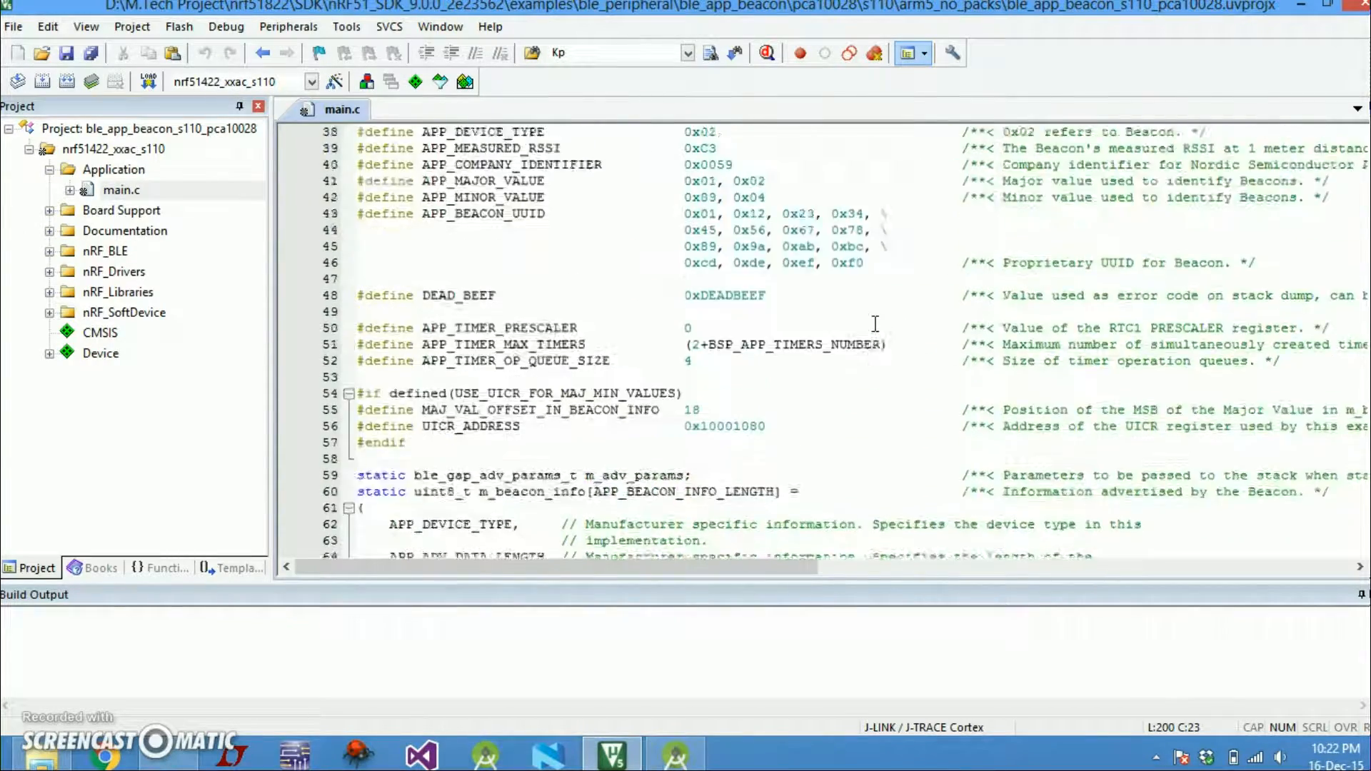
pyautogui.scroll(3)
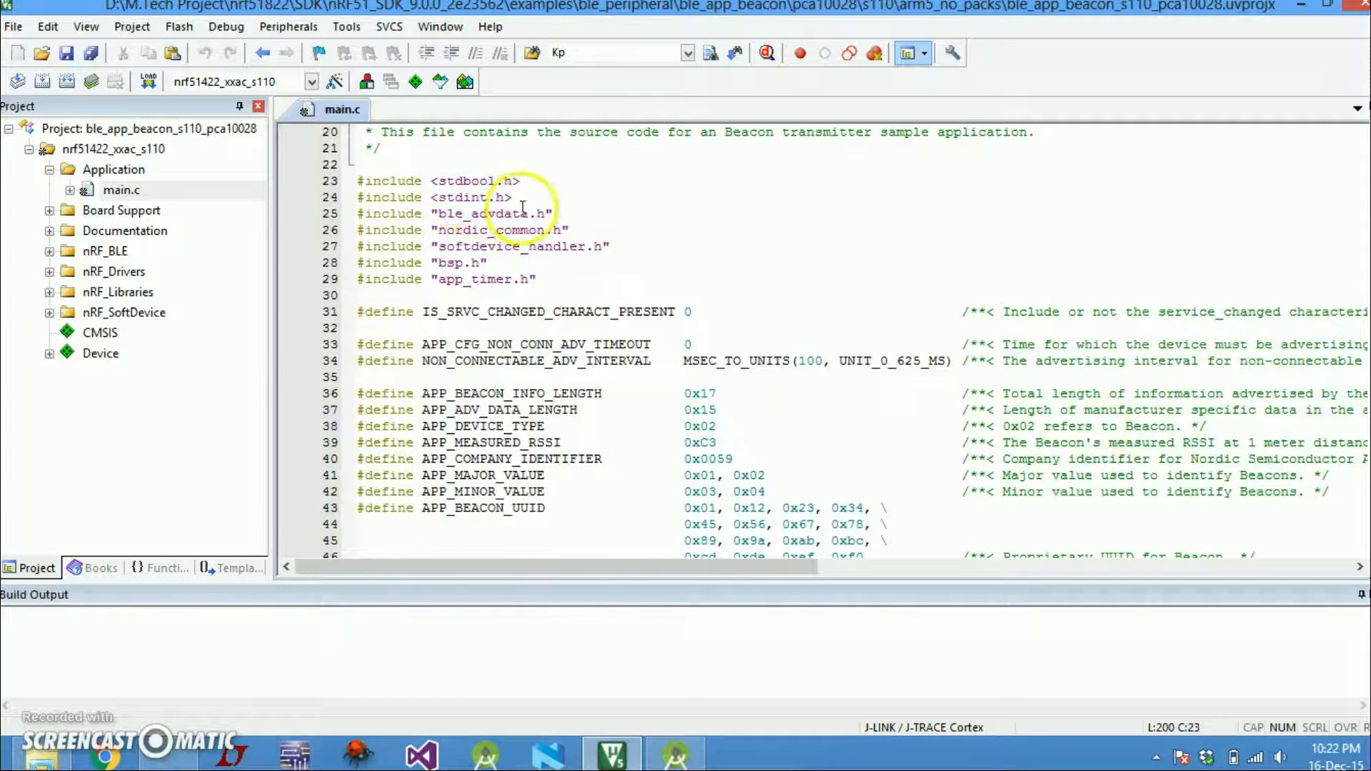
pyautogui.scroll(-3)
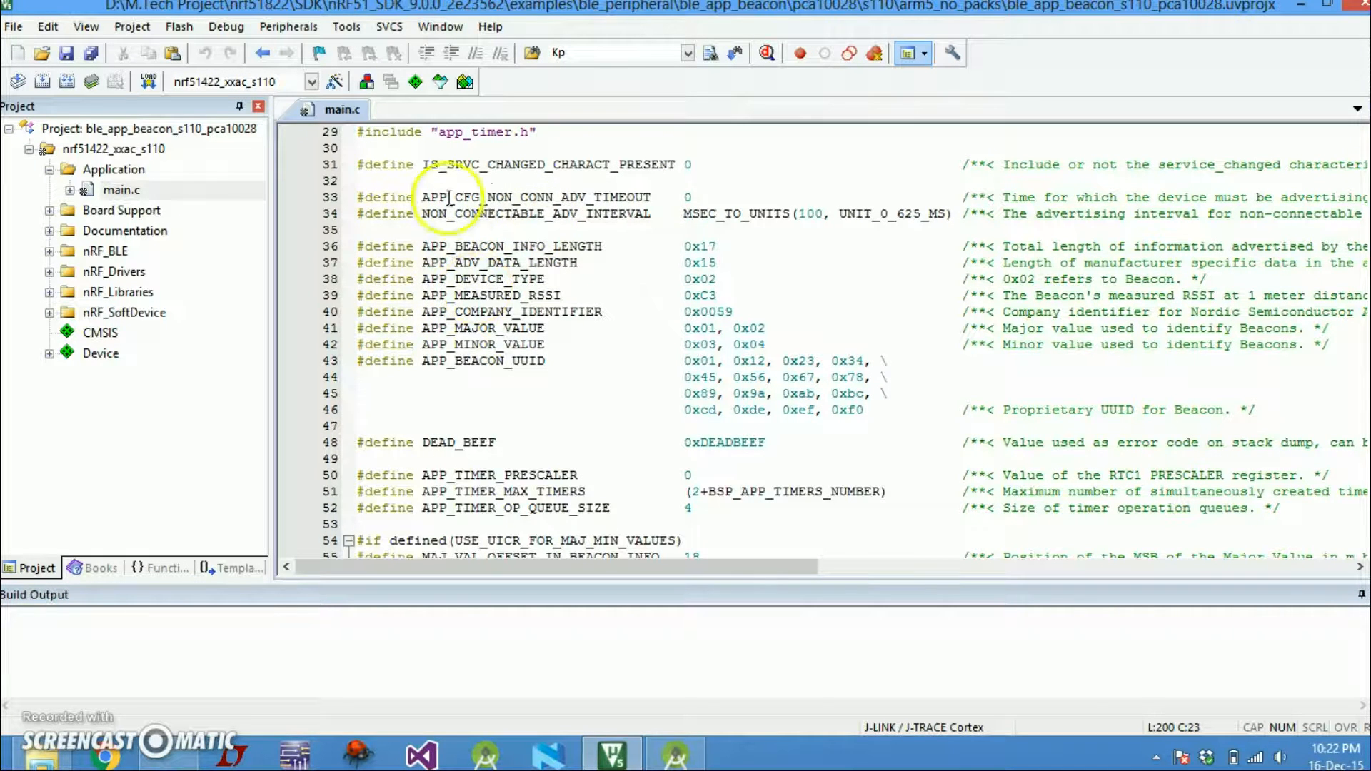
pyautogui.moveTo(660, 260)
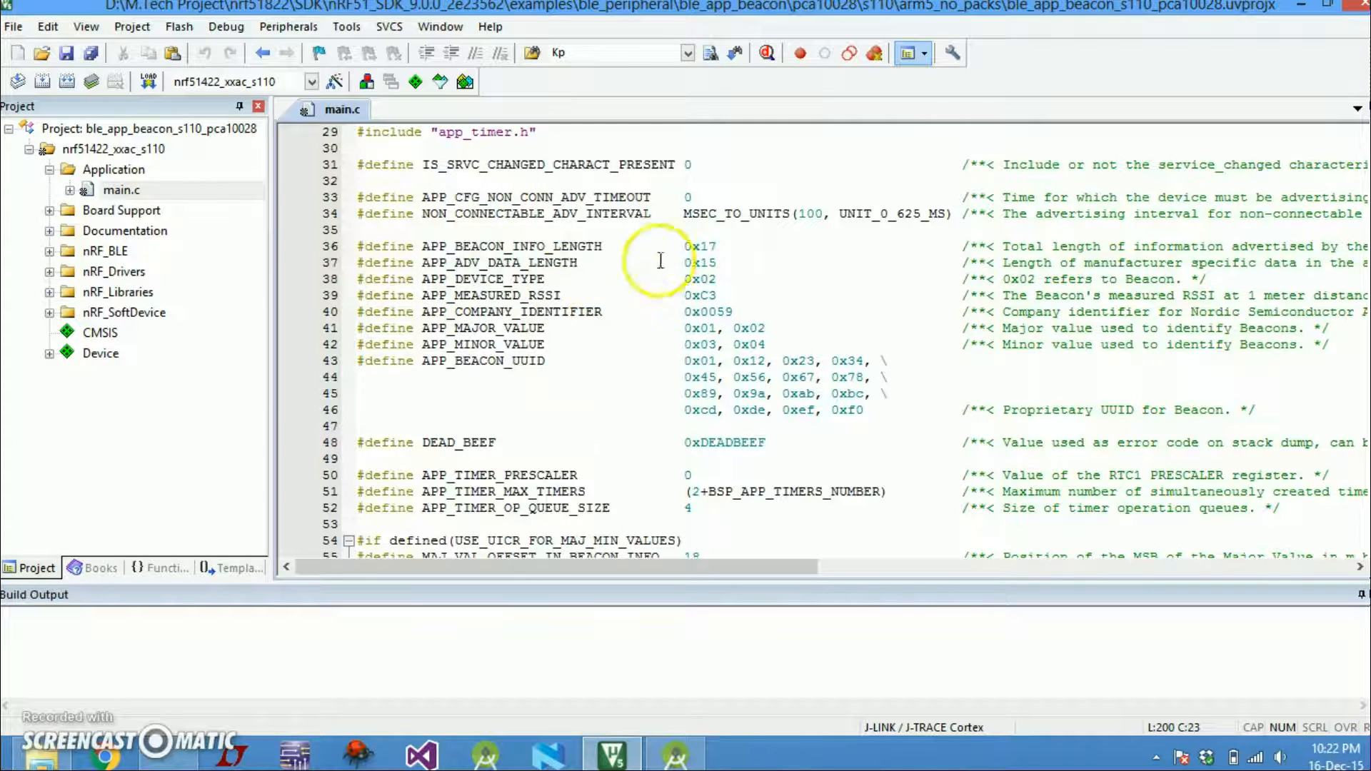
pyautogui.moveTo(435, 207)
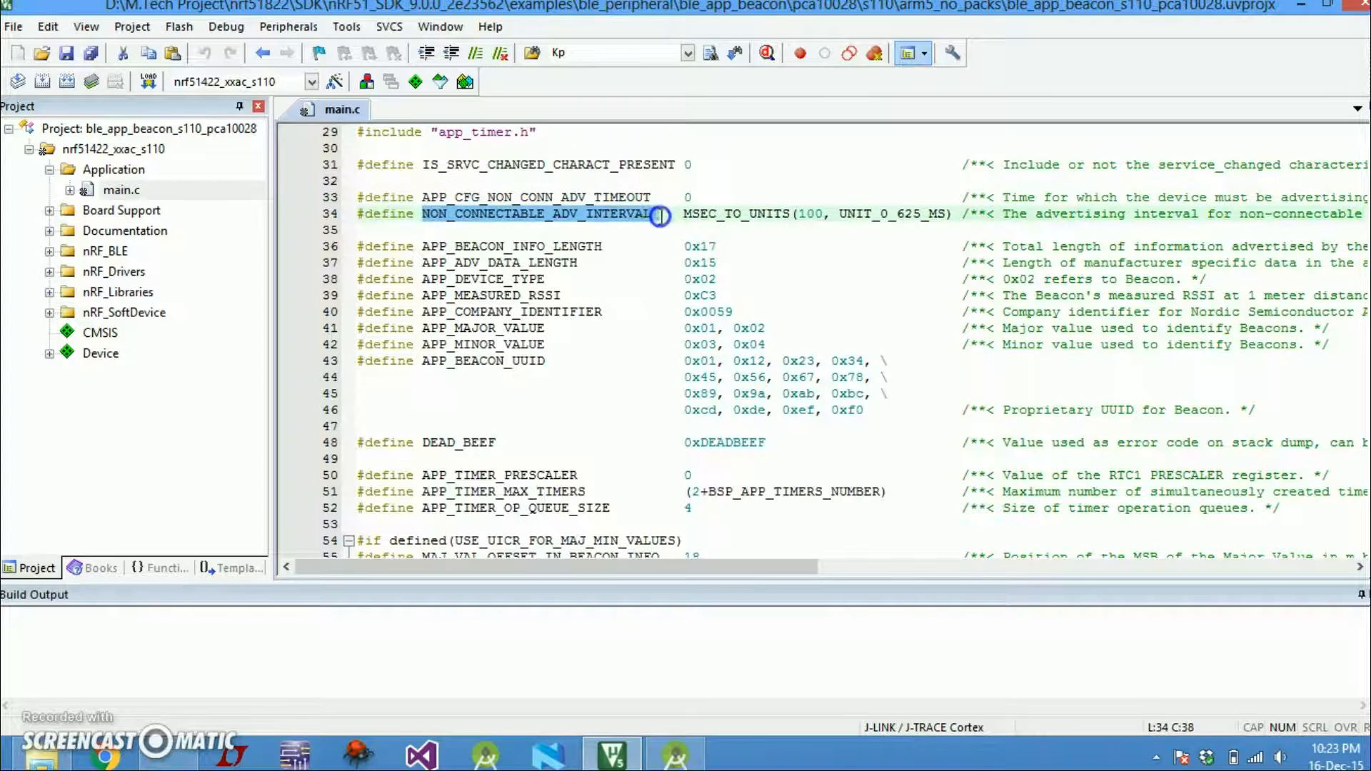
pyautogui.moveTo(665, 238)
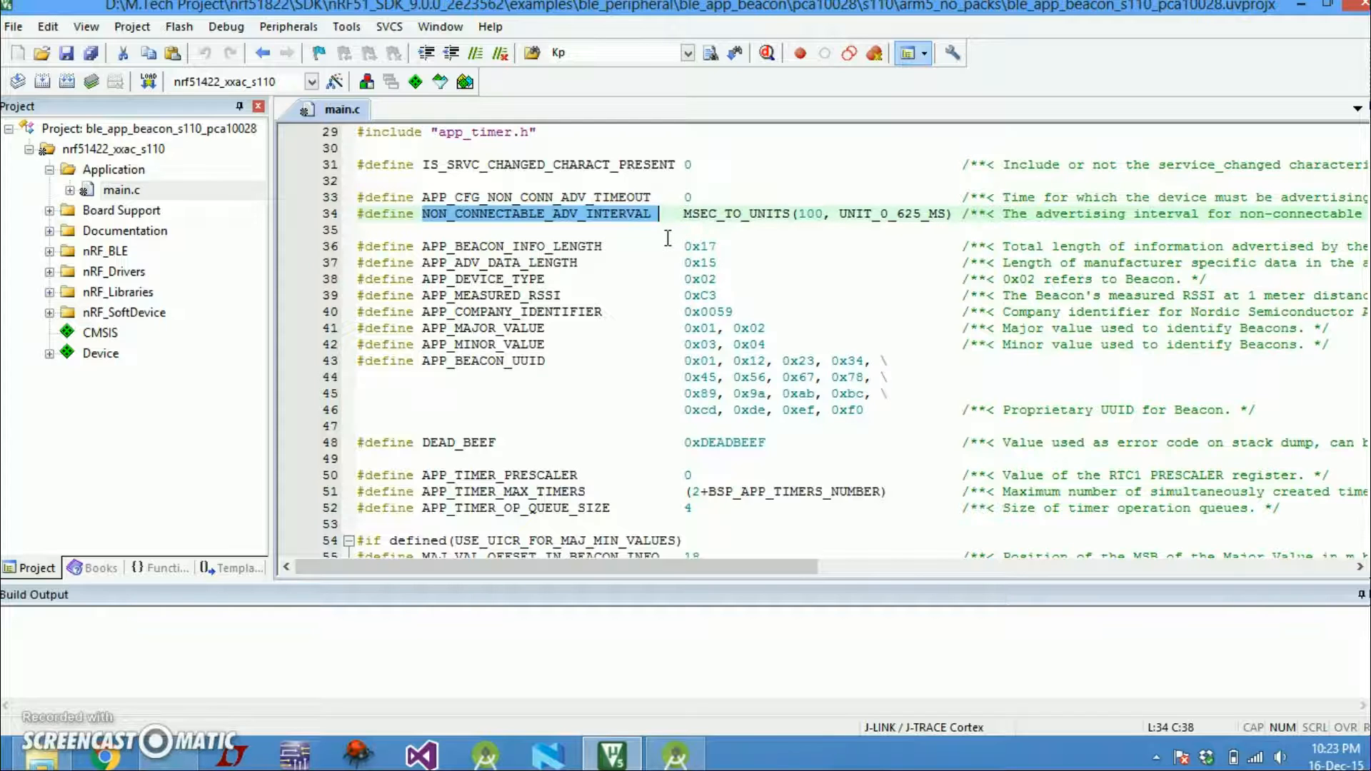
pyautogui.moveTo(695, 214)
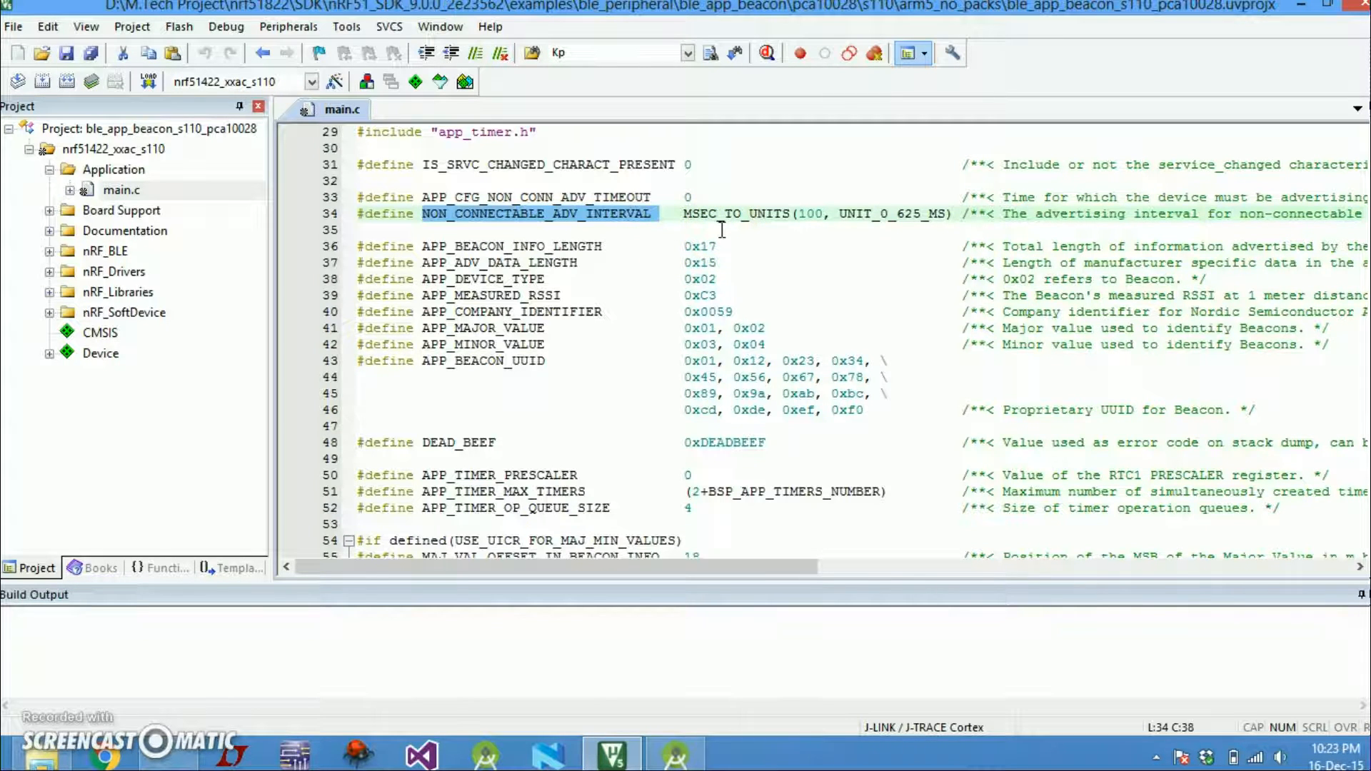
pyautogui.moveTo(621, 237)
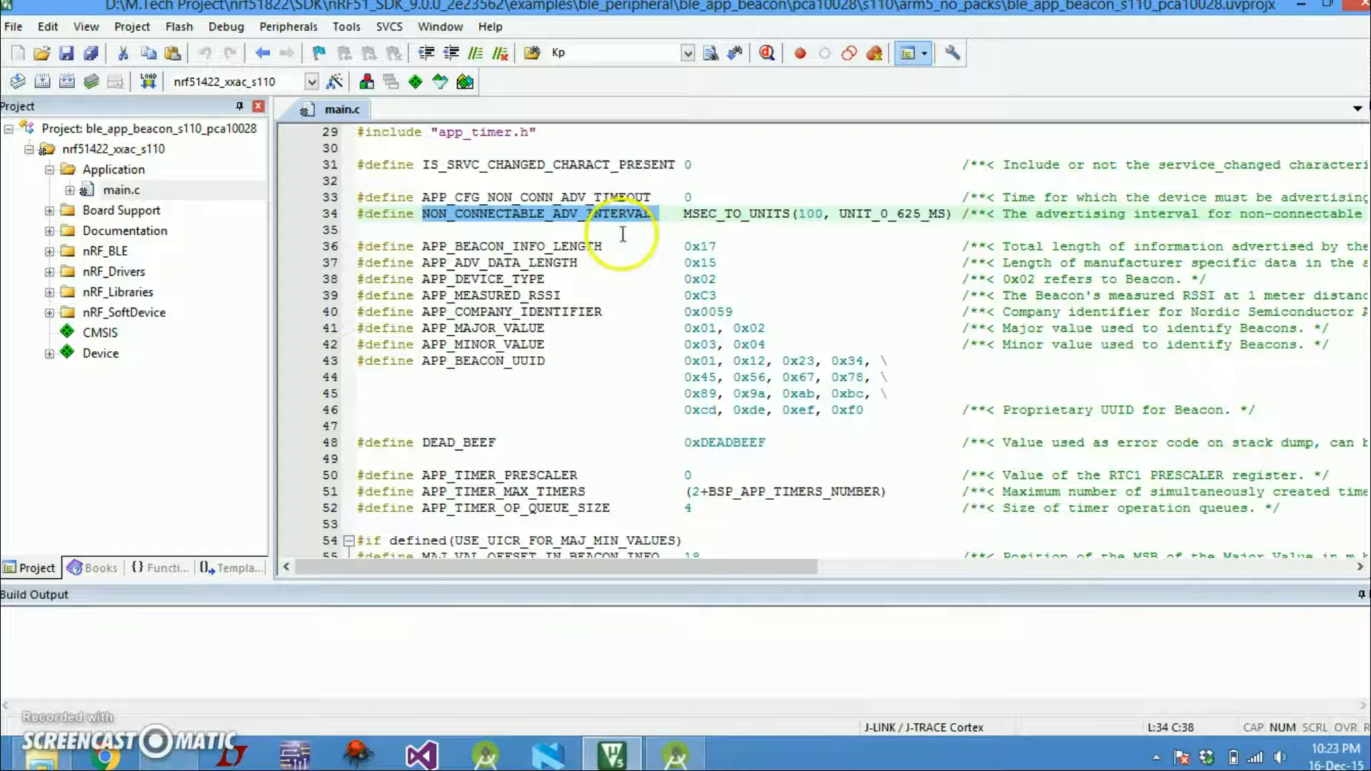
pyautogui.moveTo(669, 214)
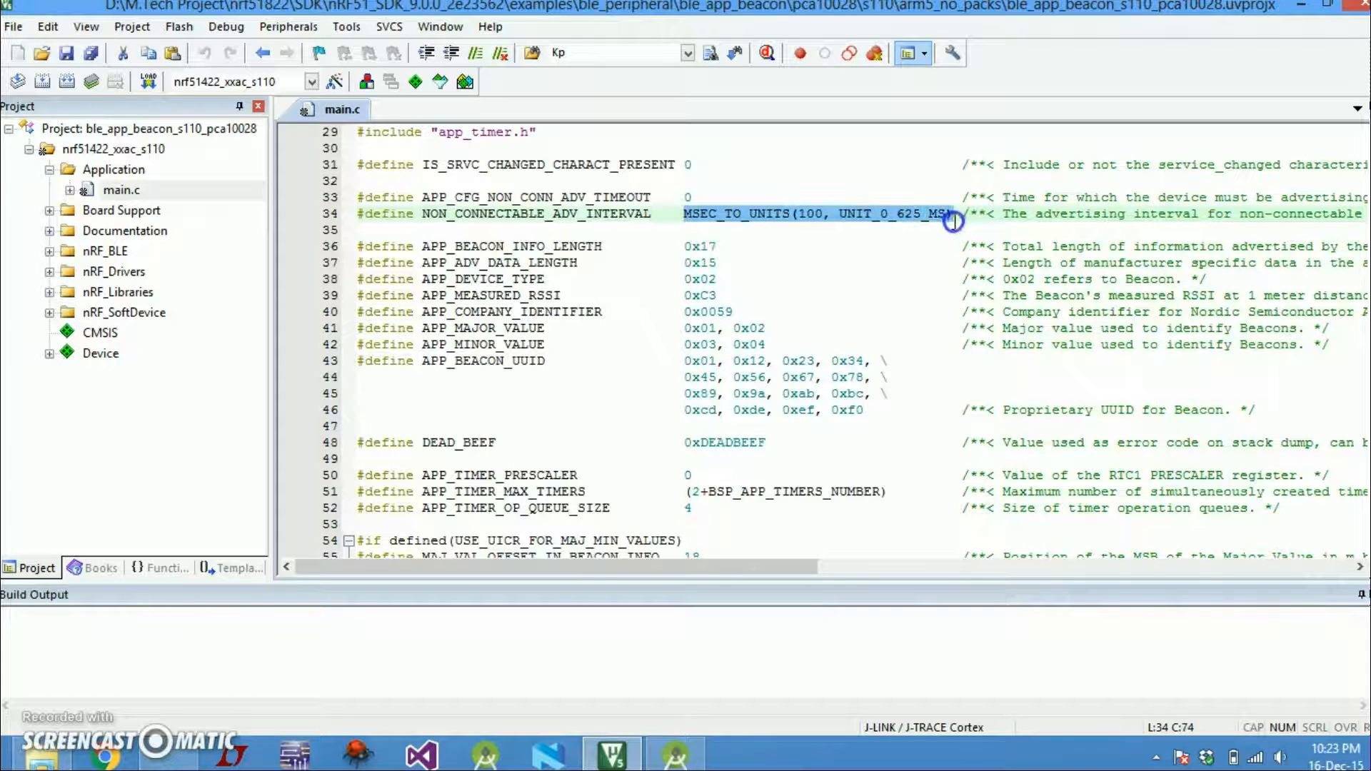
pyautogui.moveTo(577, 245)
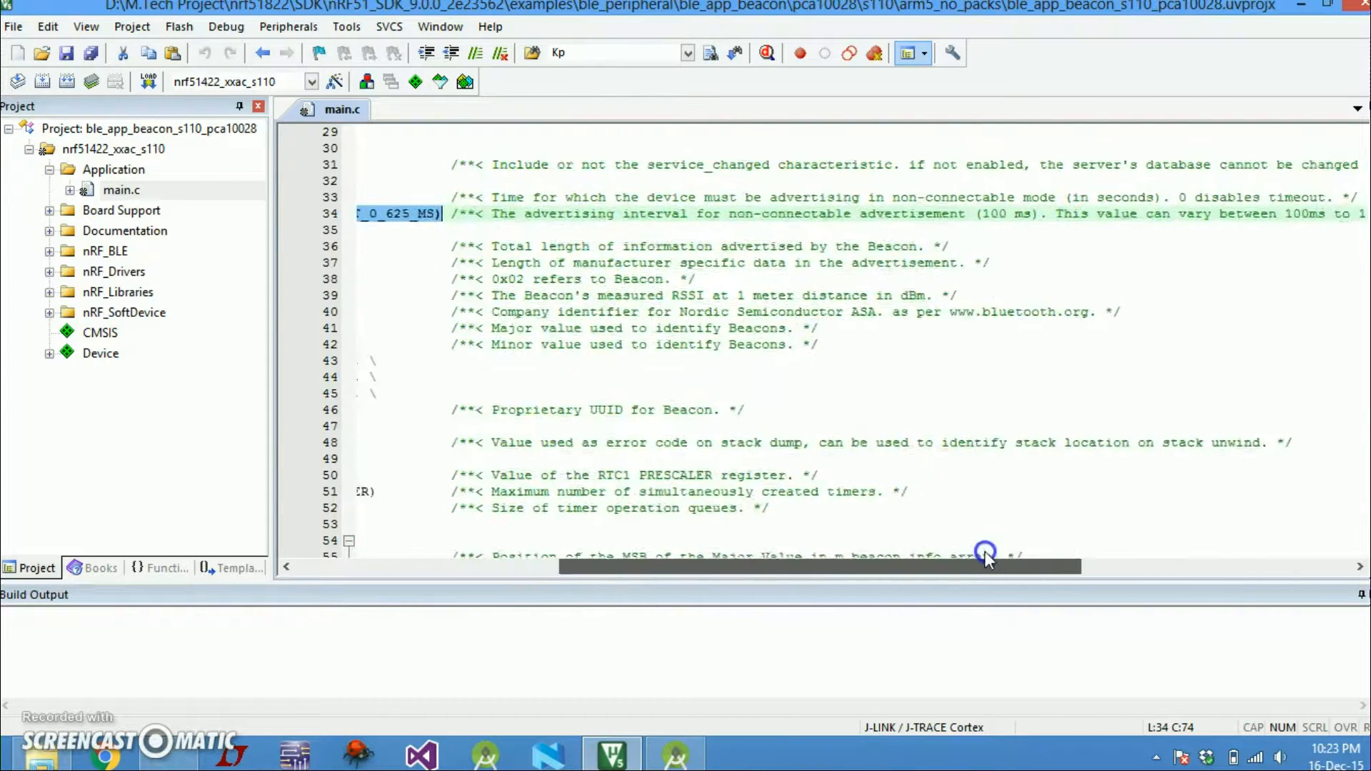
pyautogui.hscroll(3)
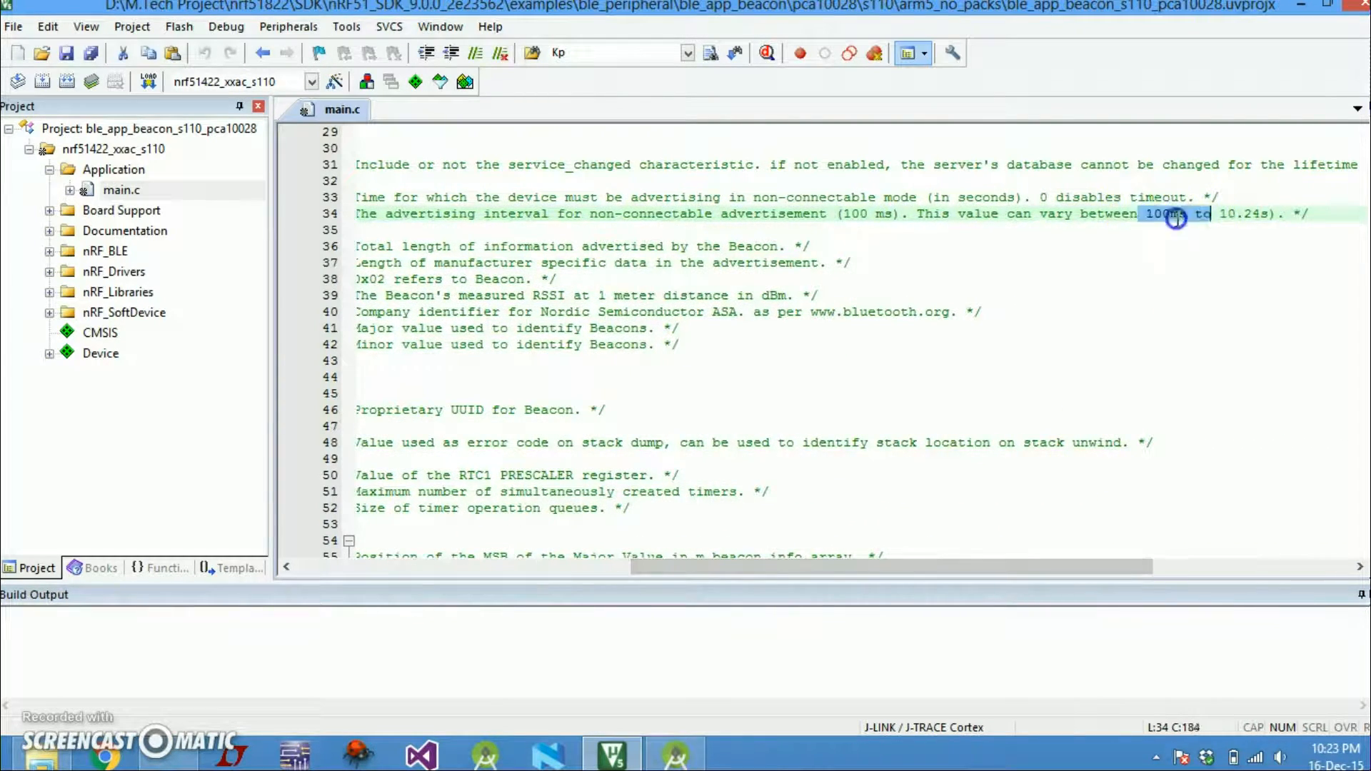
pyautogui.hscroll(3)
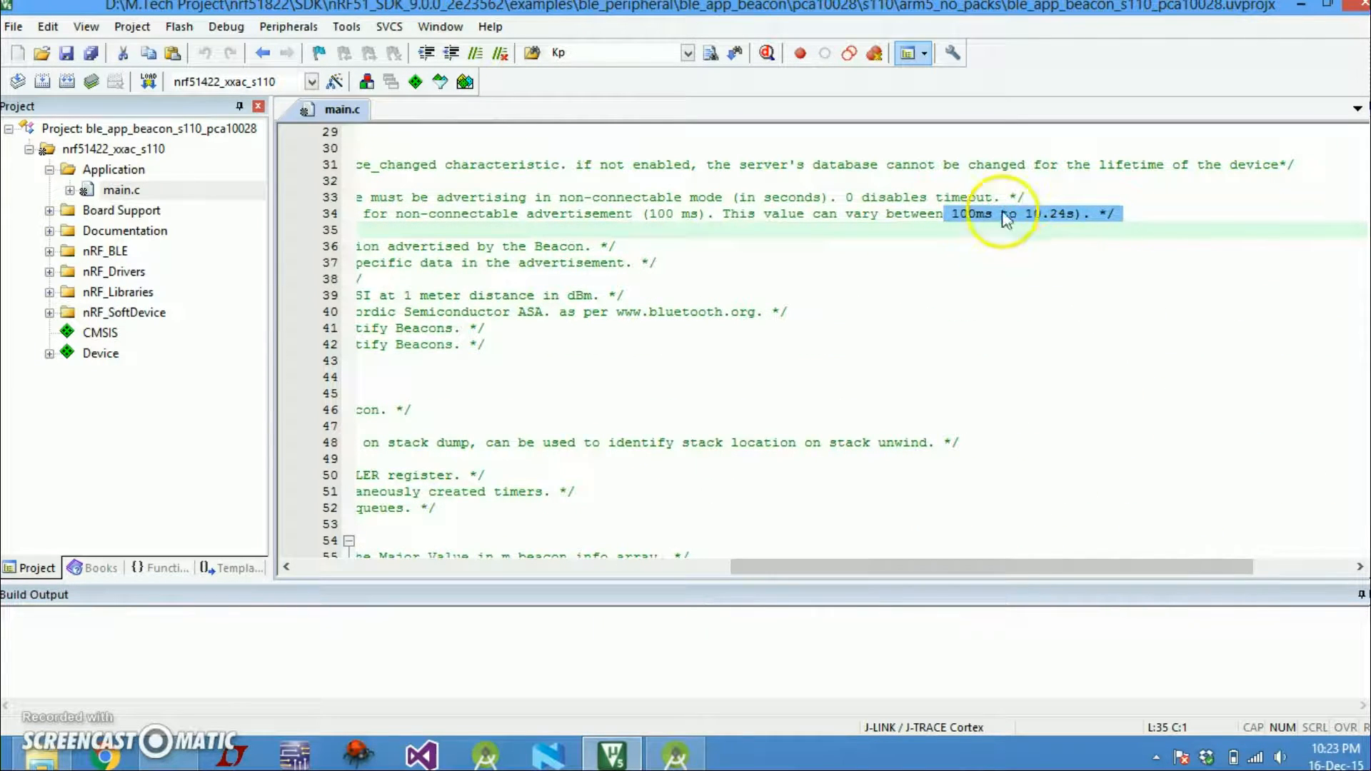
pyautogui.moveTo(998, 457)
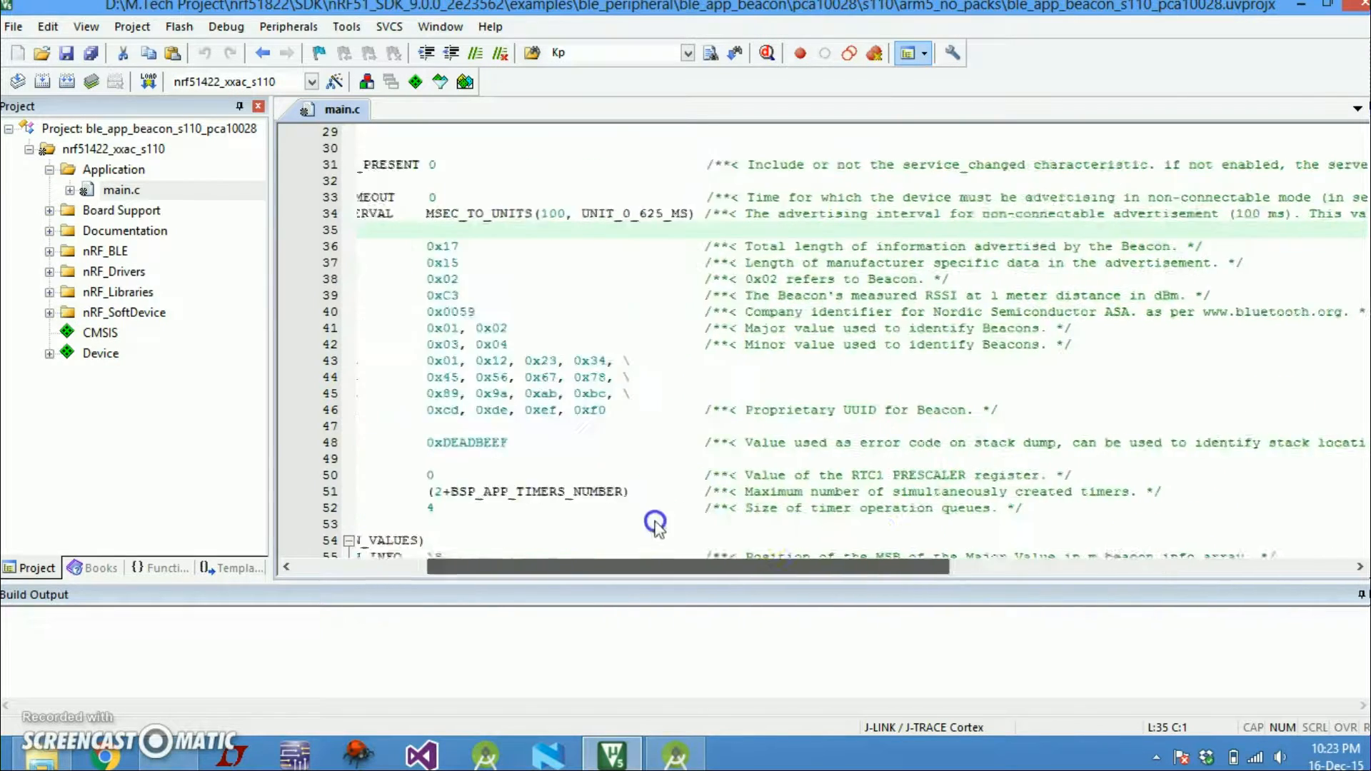
pyautogui.hscroll(-3)
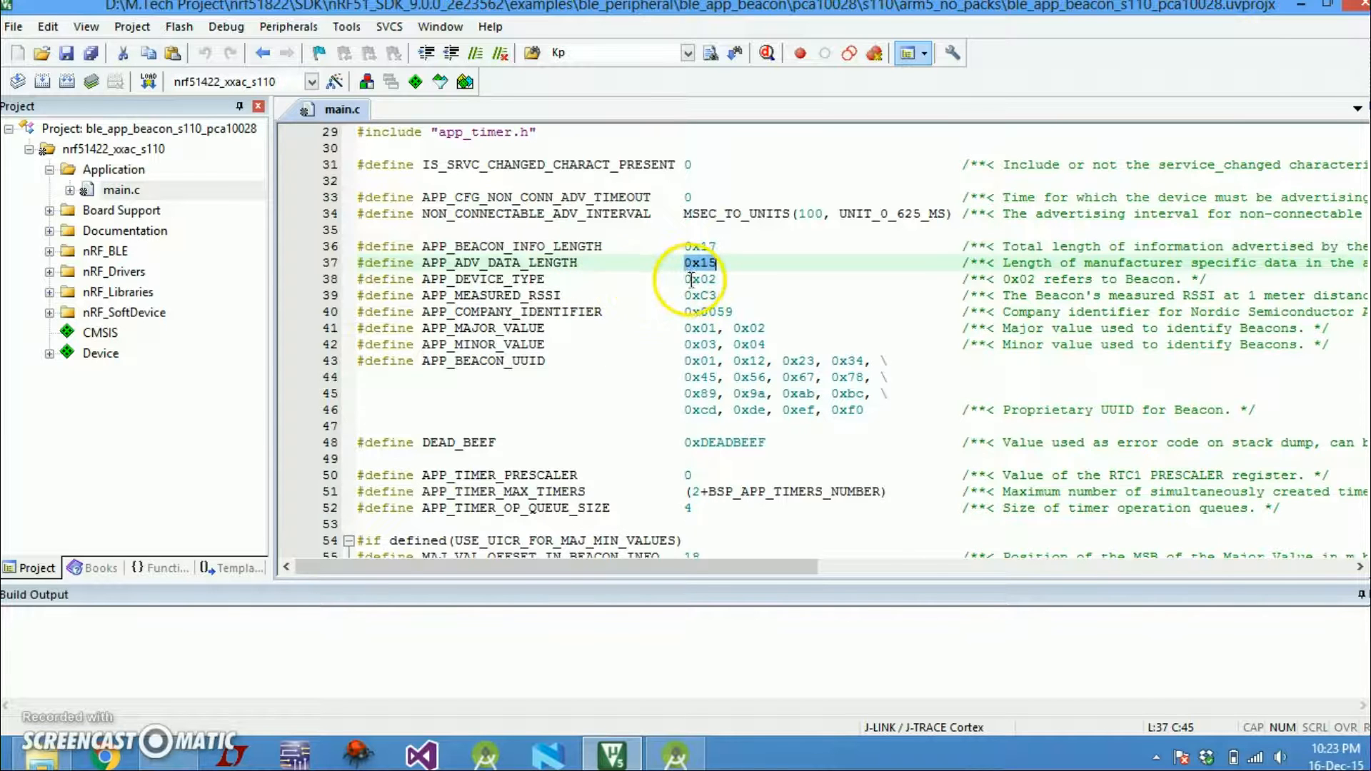
pyautogui.click(689, 278)
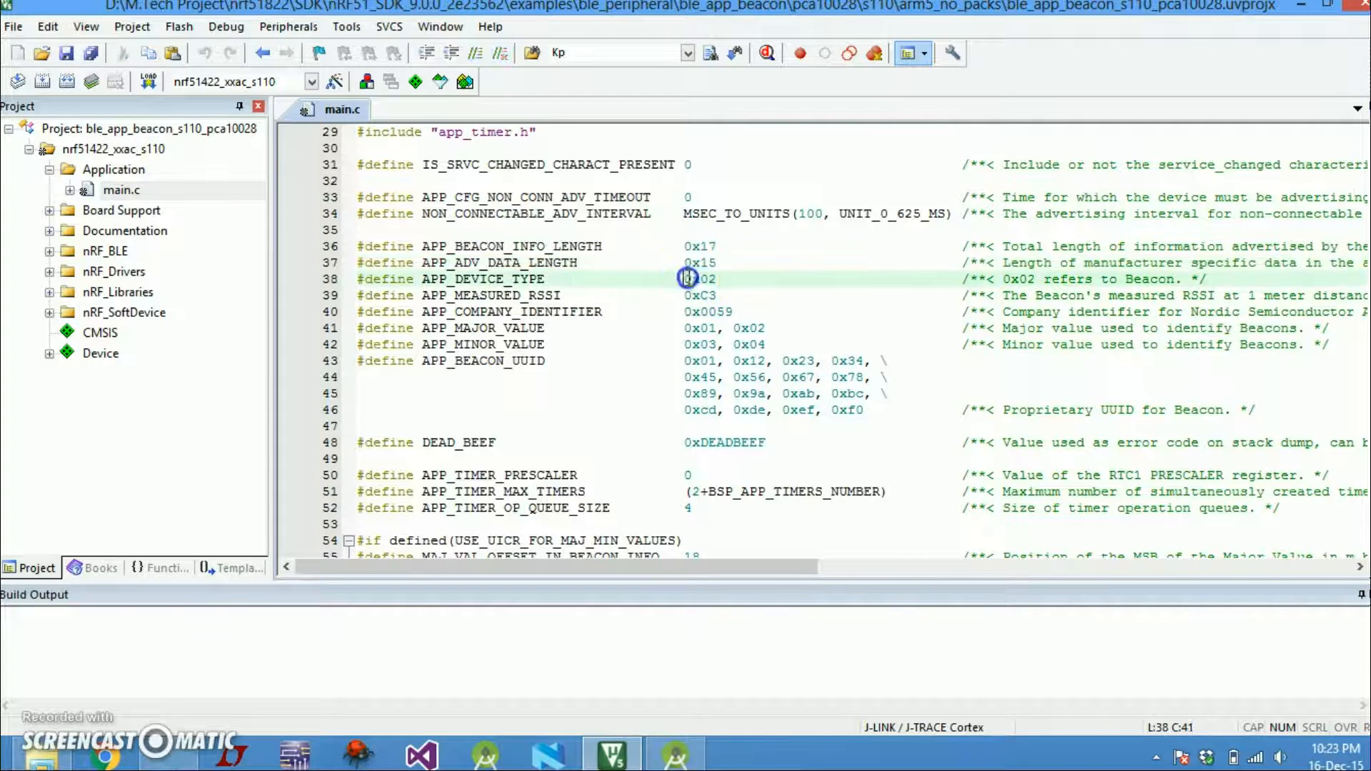
pyautogui.doubleClick(701, 277)
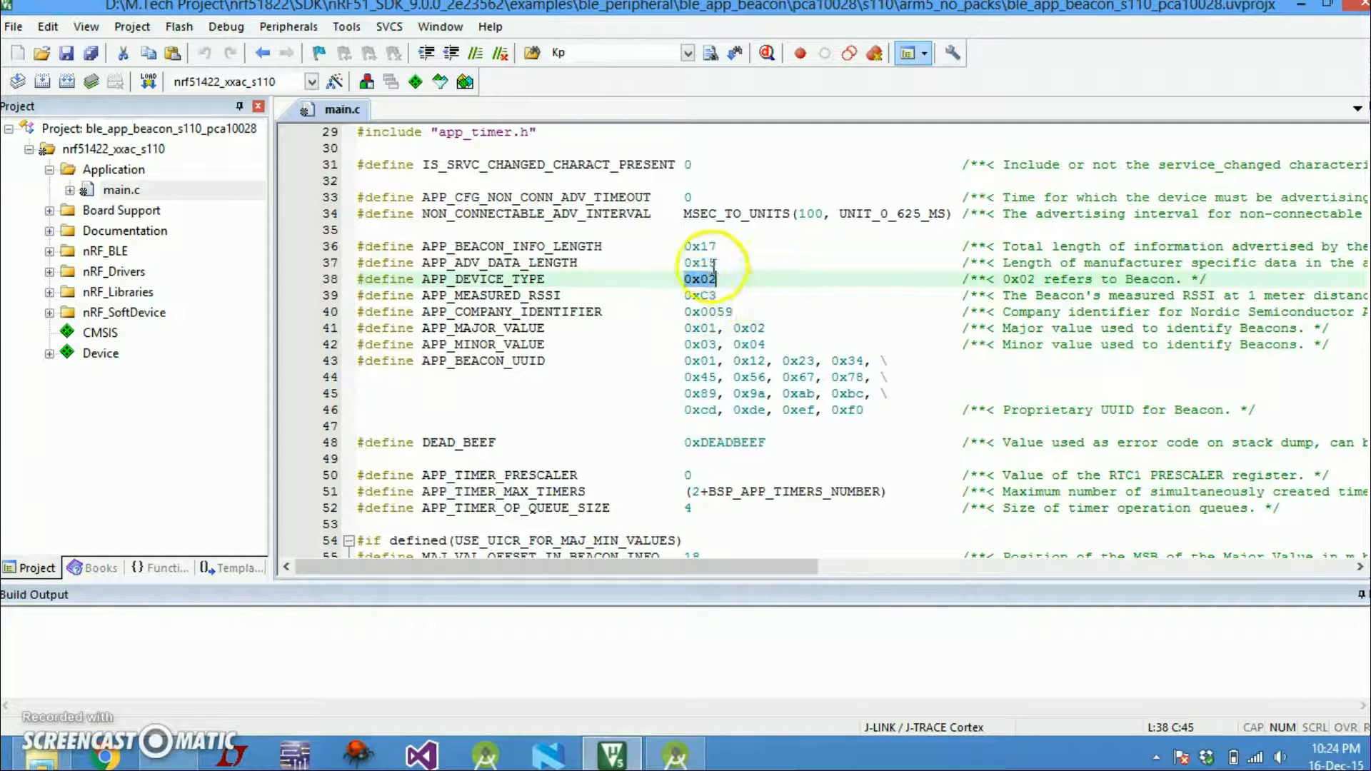
pyautogui.moveTo(1005, 280)
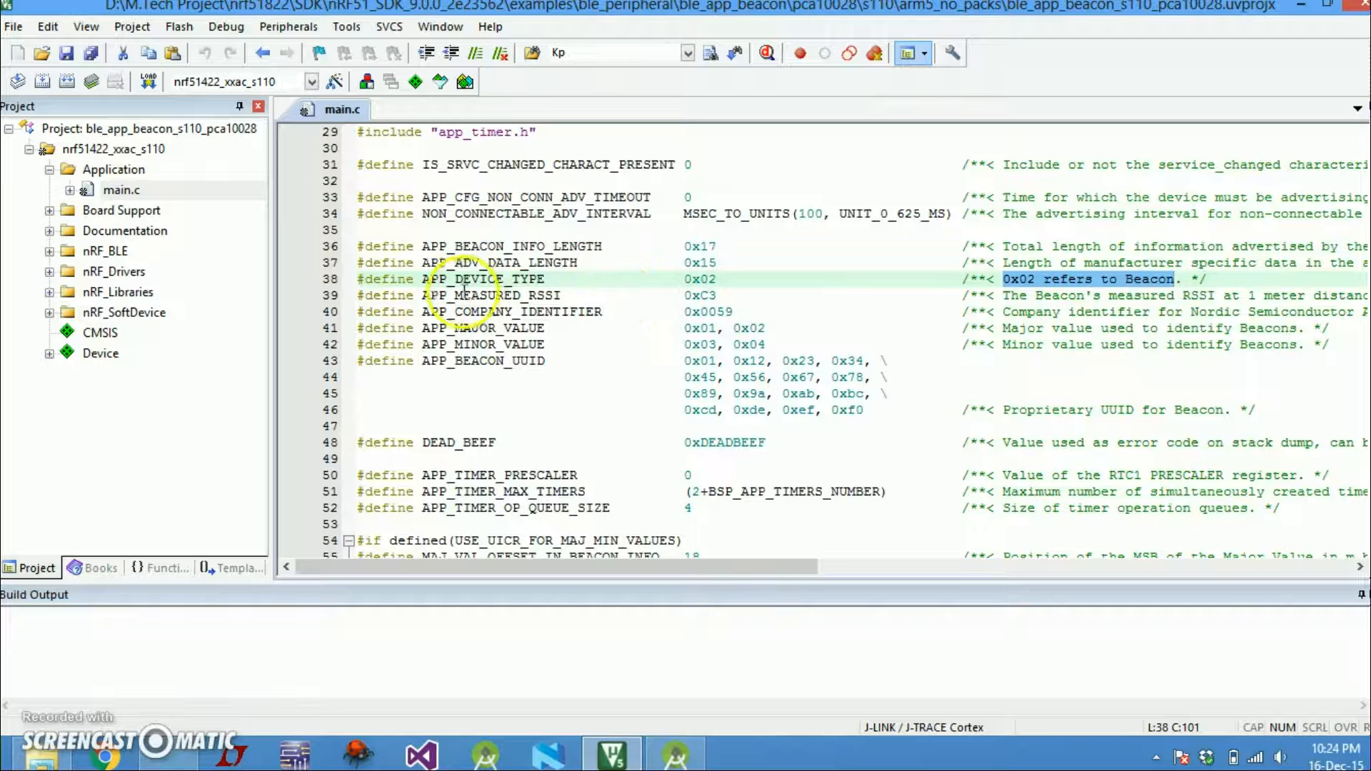
pyautogui.moveTo(677, 301)
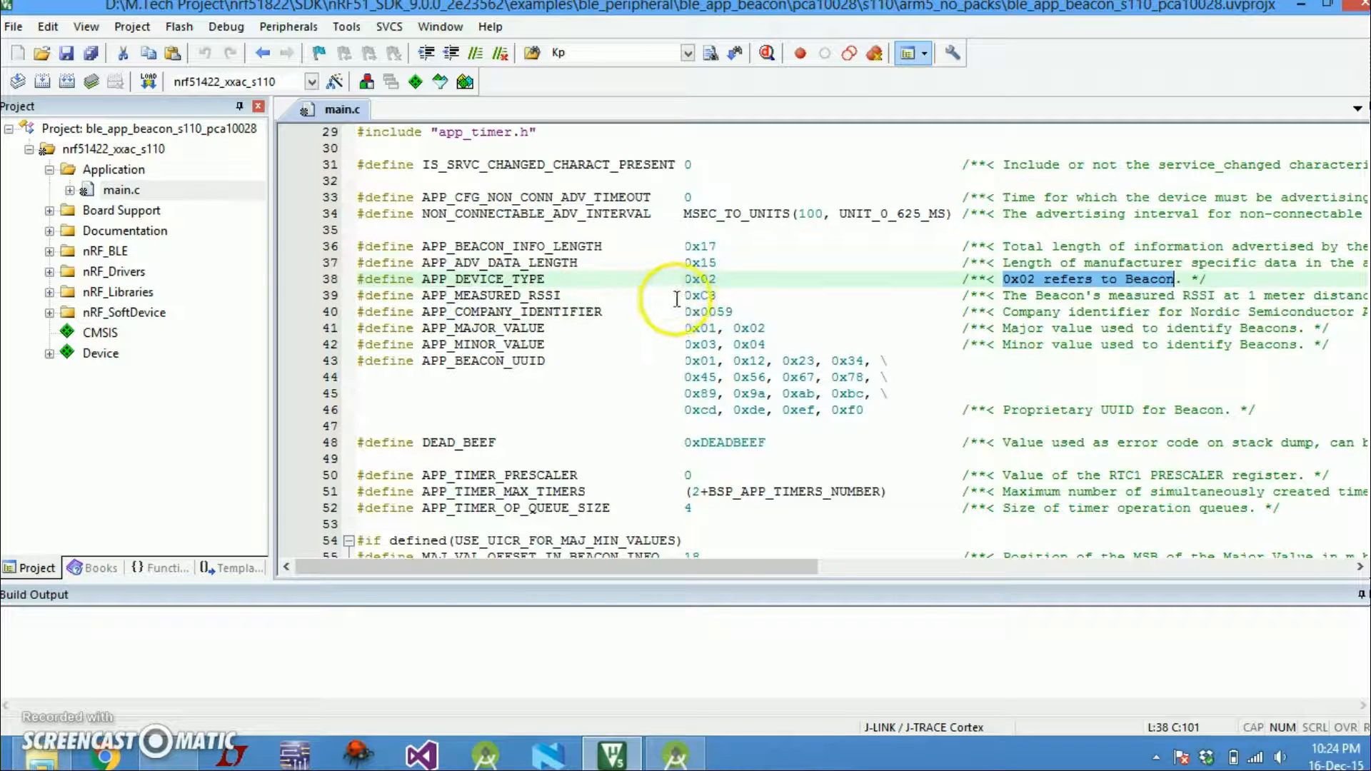
pyautogui.moveTo(560, 324)
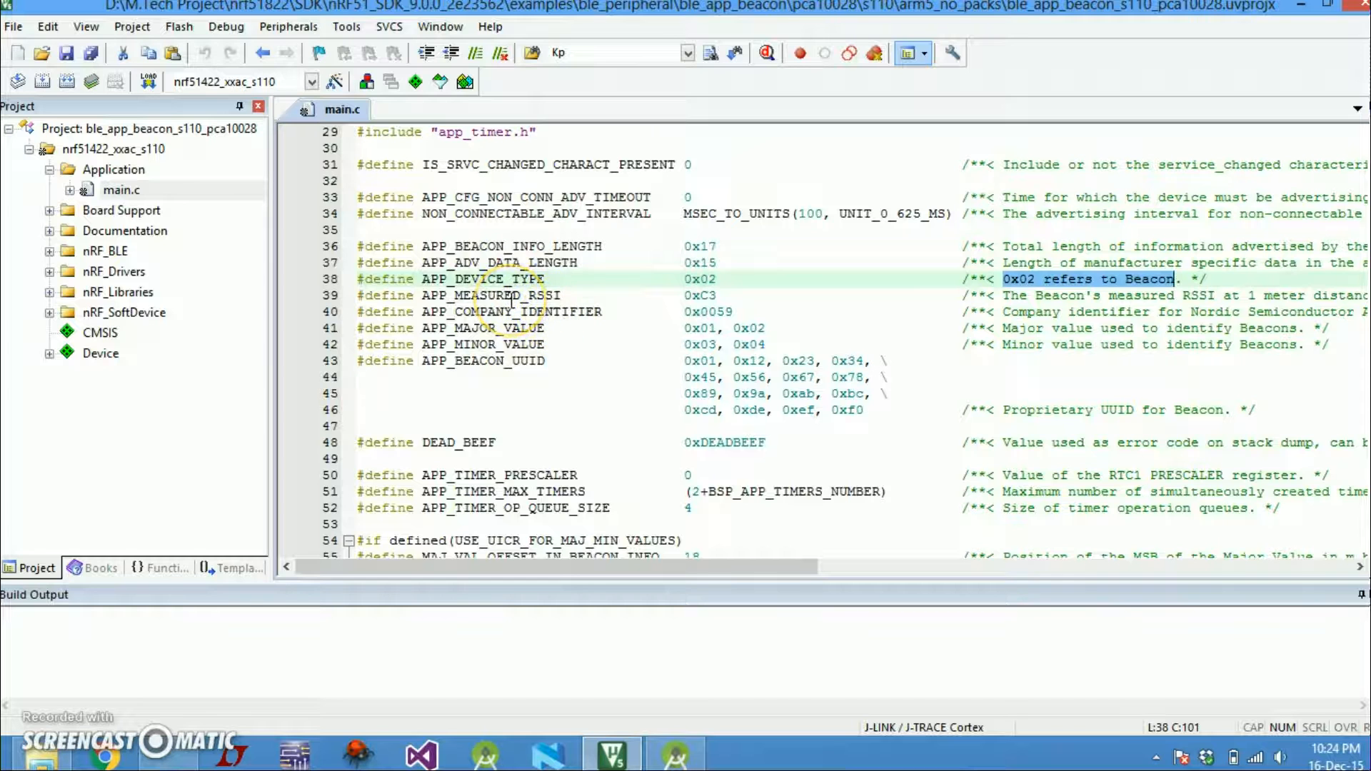
pyautogui.moveTo(669, 300)
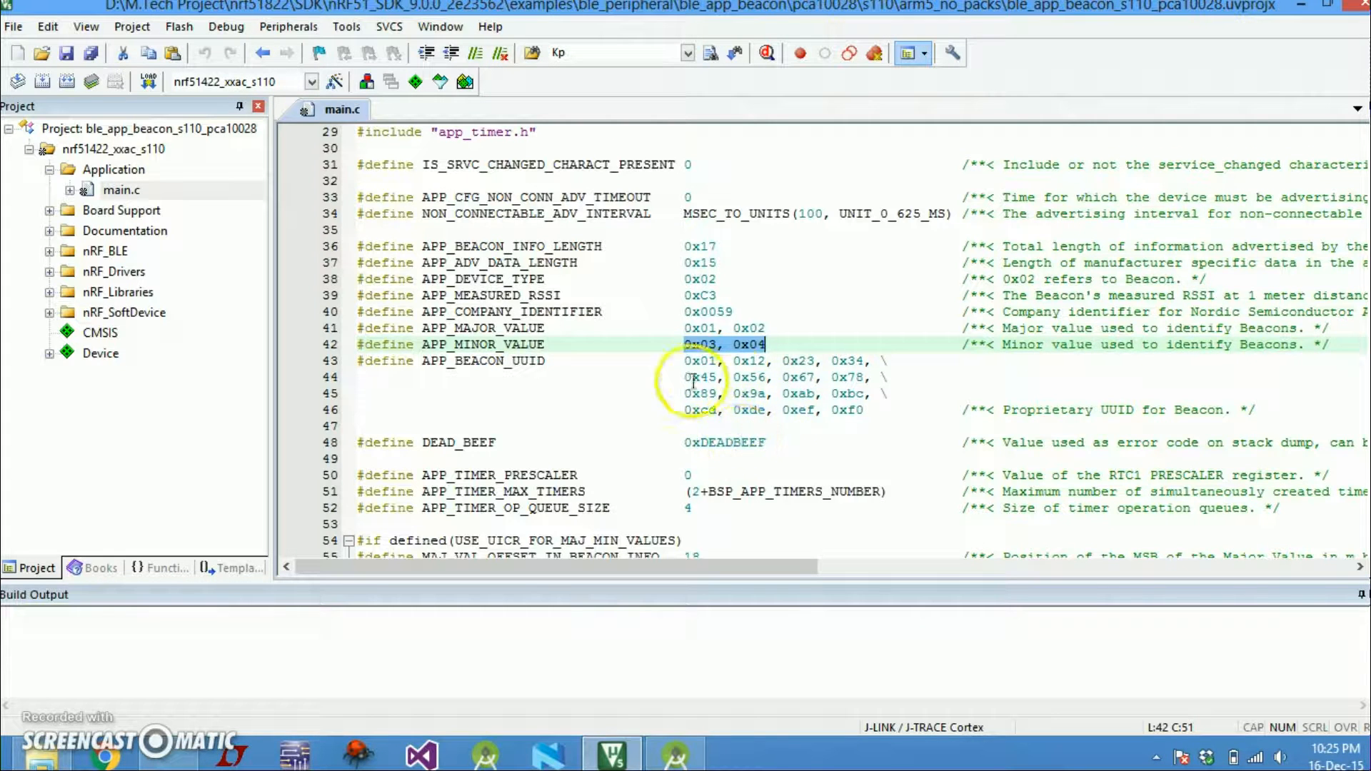
# Scroll main.c down past the beacon info array and init functions to int main(void)
pyautogui.scroll(-3)
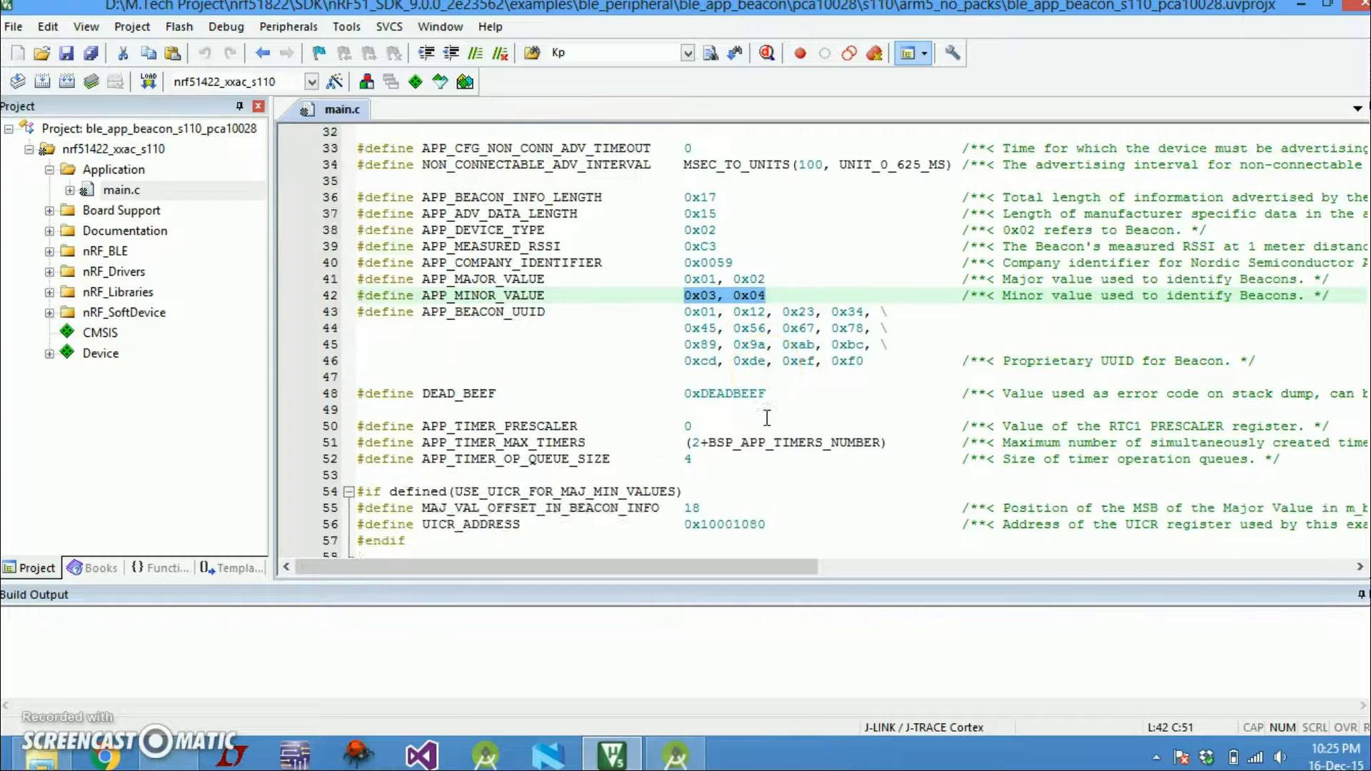
pyautogui.scroll(-3)
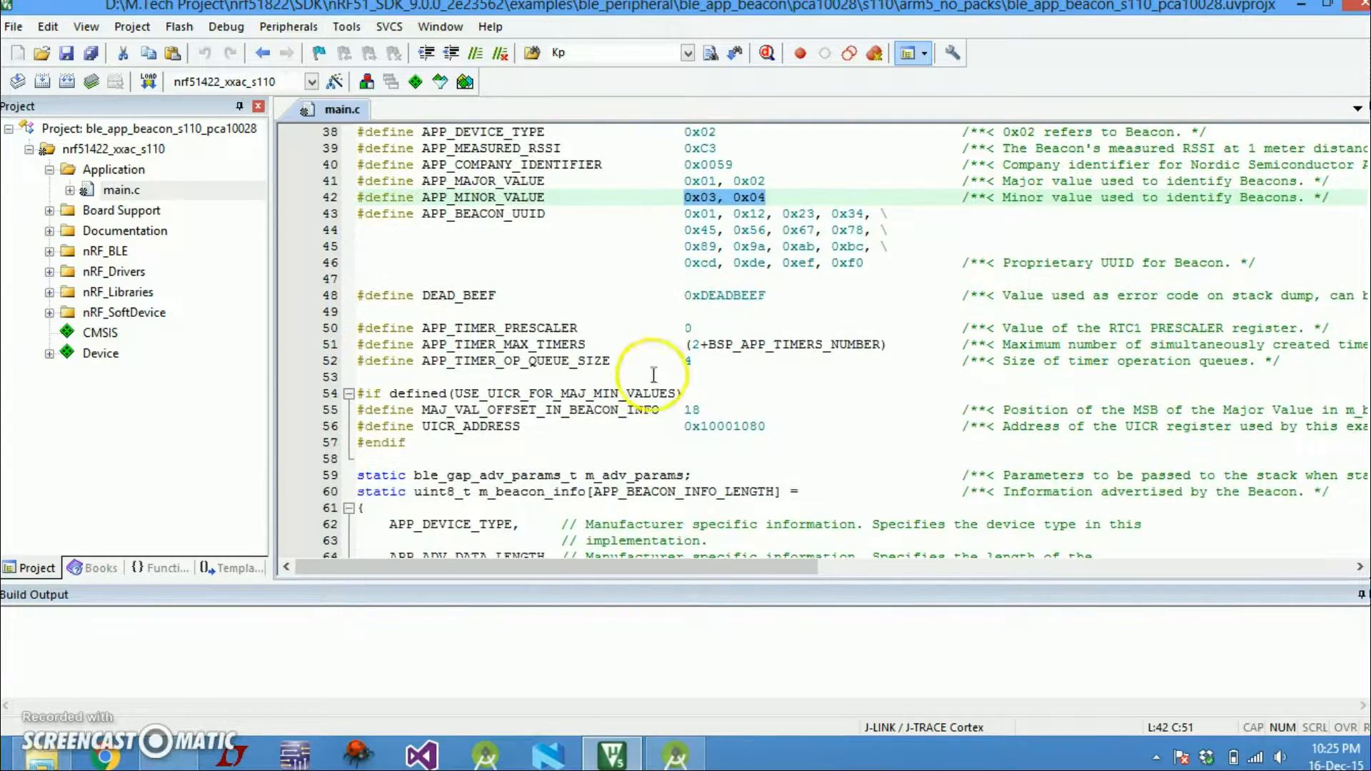
pyautogui.scroll(-3)
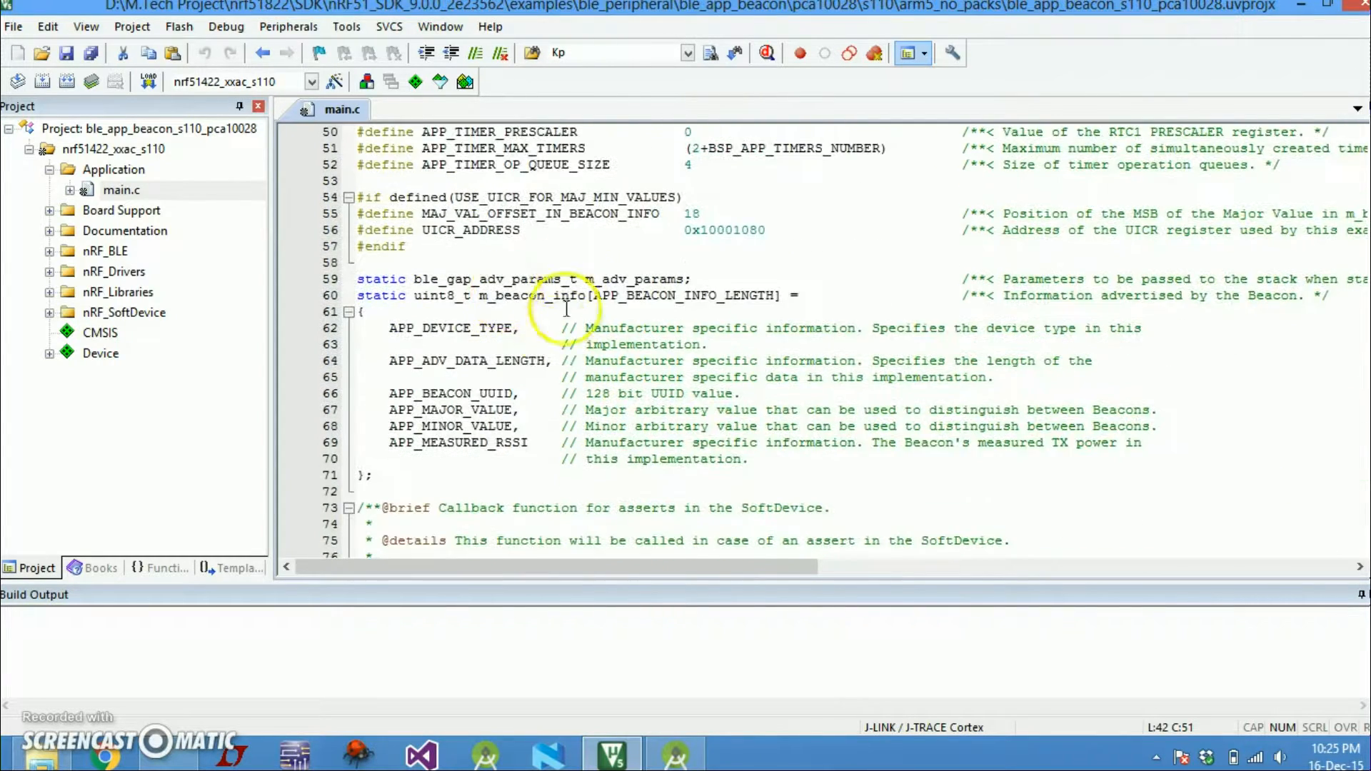
pyautogui.scroll(-3)
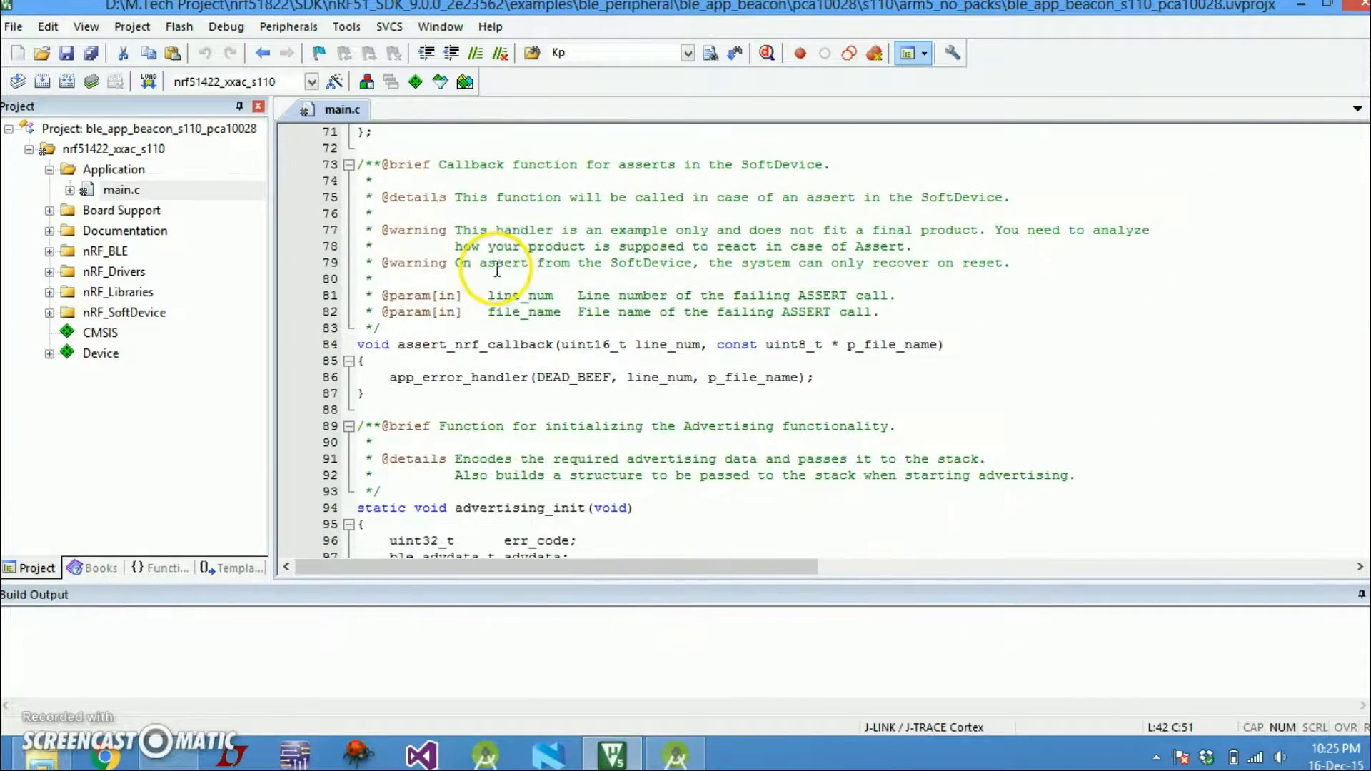
pyautogui.scroll(-3)
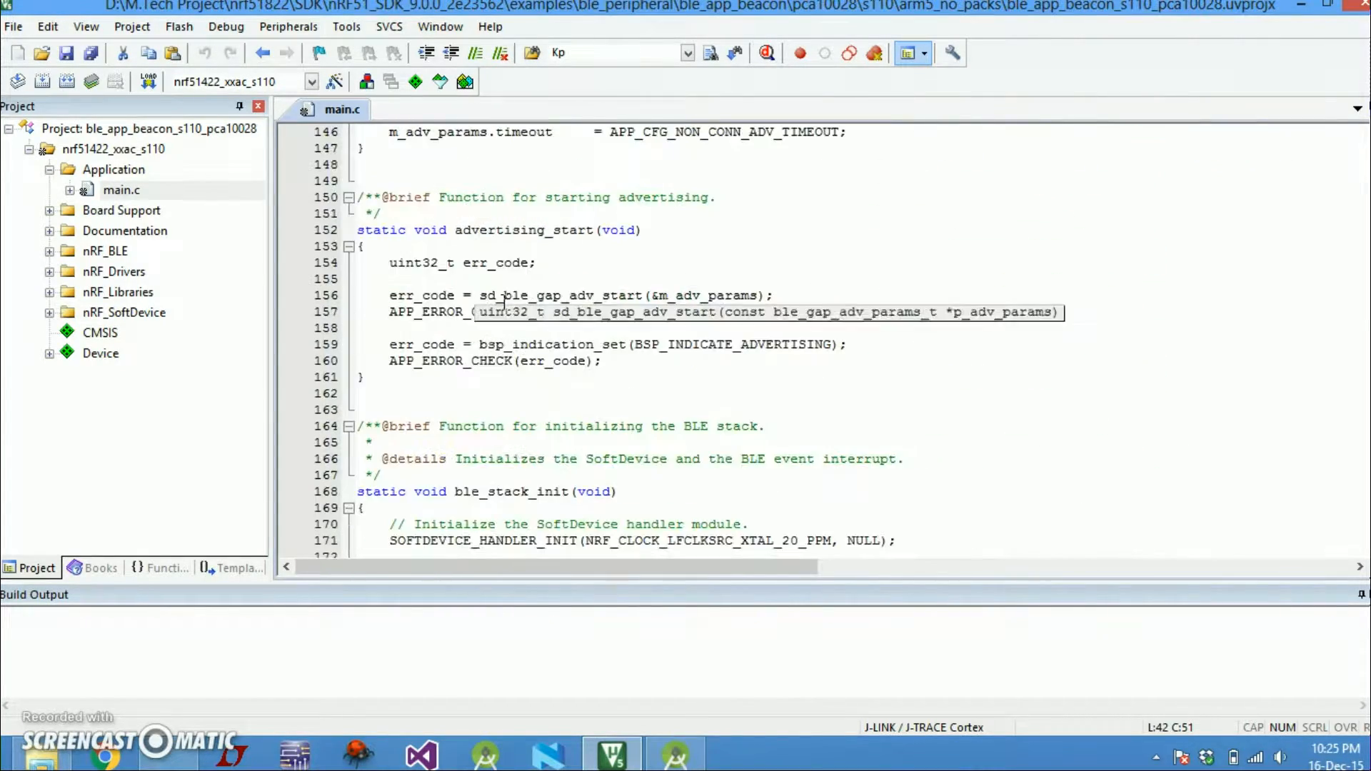
pyautogui.scroll(-3)
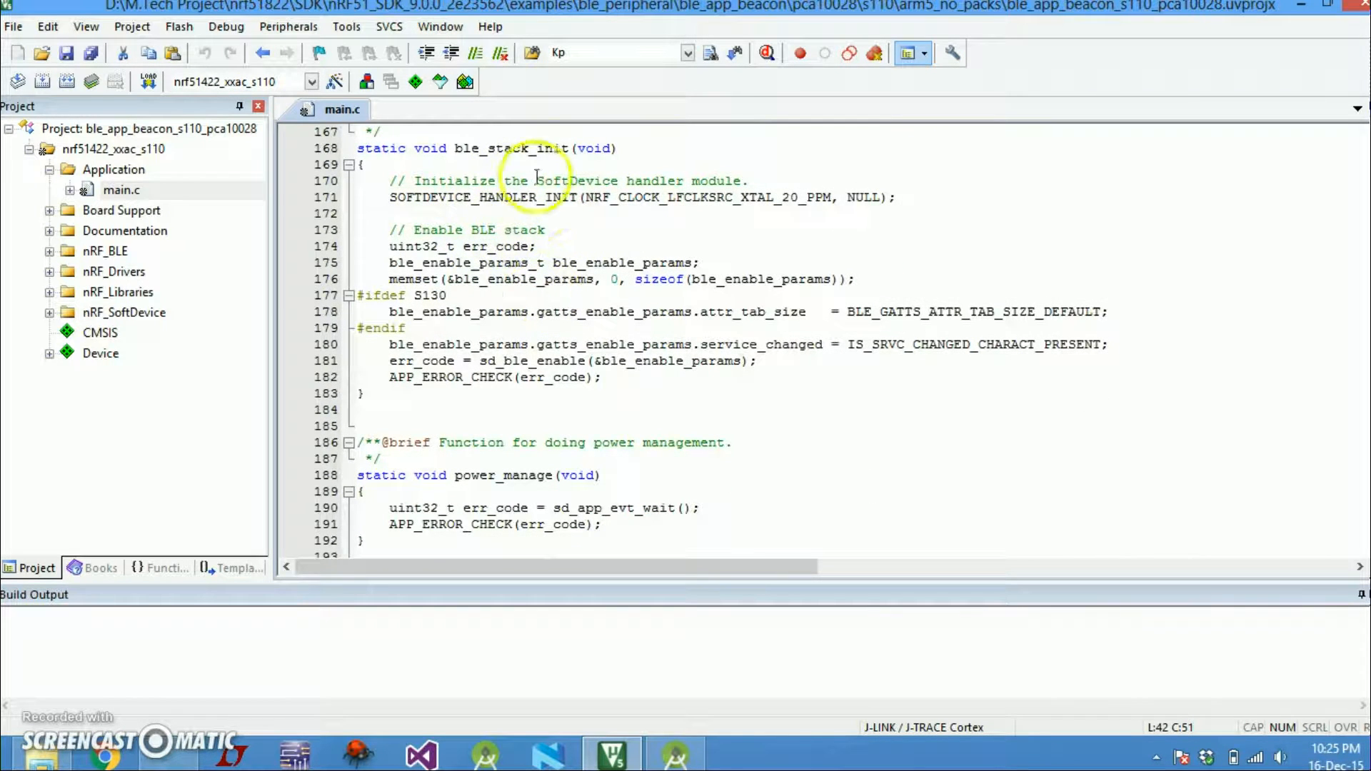
pyautogui.scroll(-3)
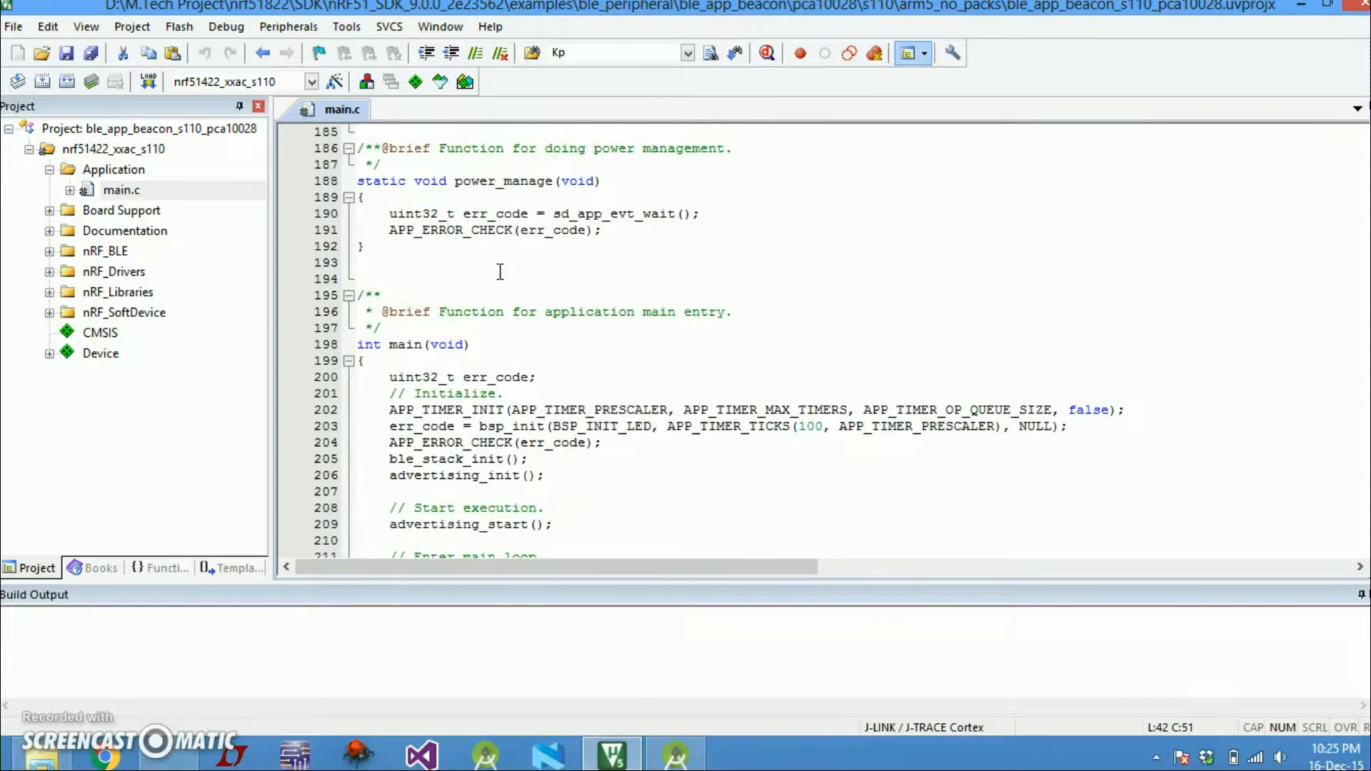
pyautogui.scroll(-3)
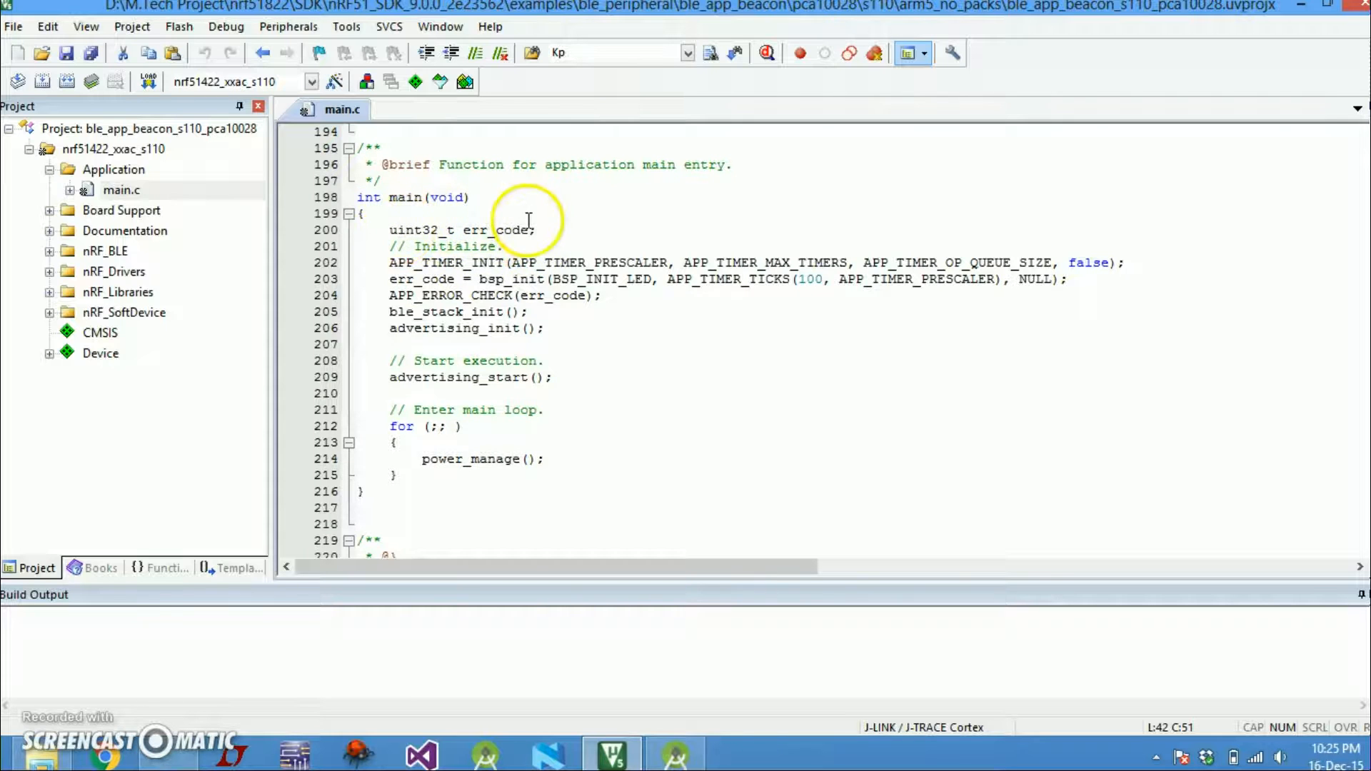
pyautogui.moveTo(1005, 262)
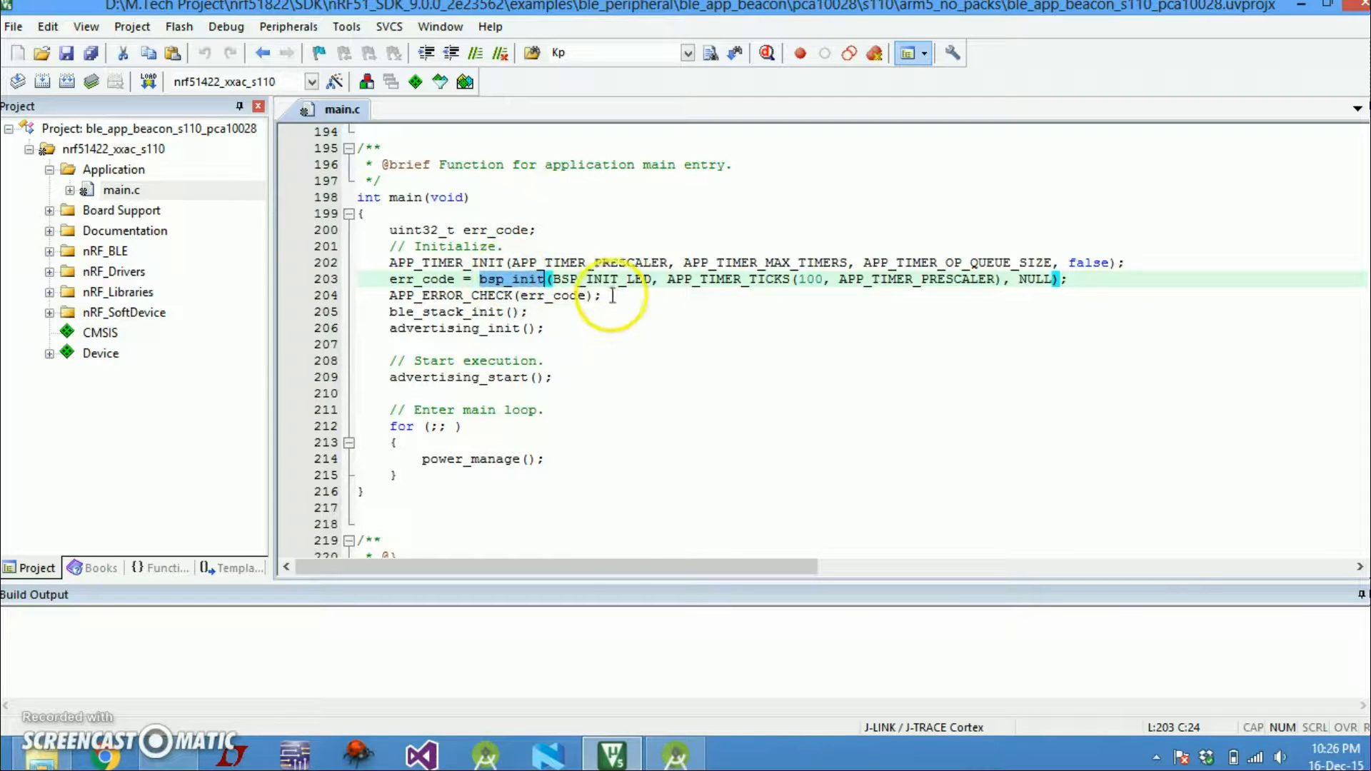
pyautogui.click(446, 311)
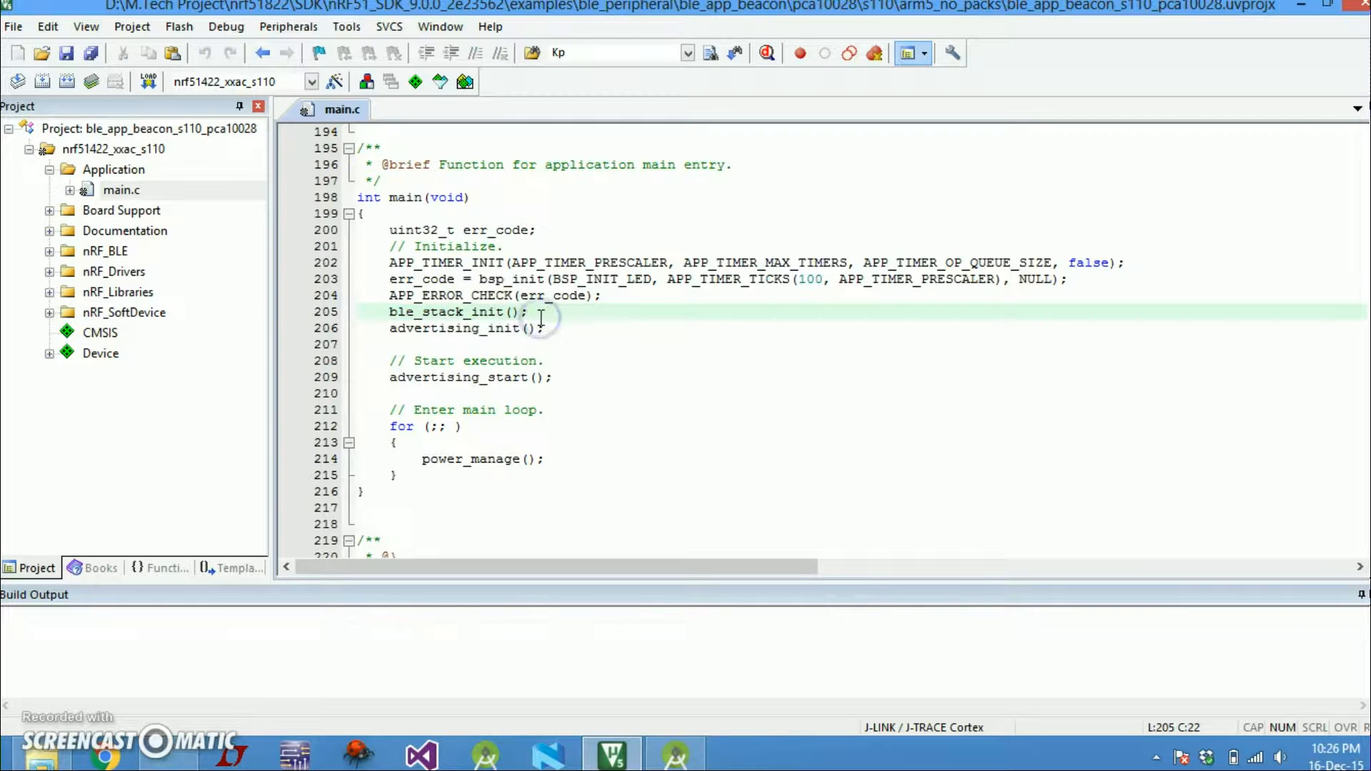
pyautogui.doubleClick(427, 328)
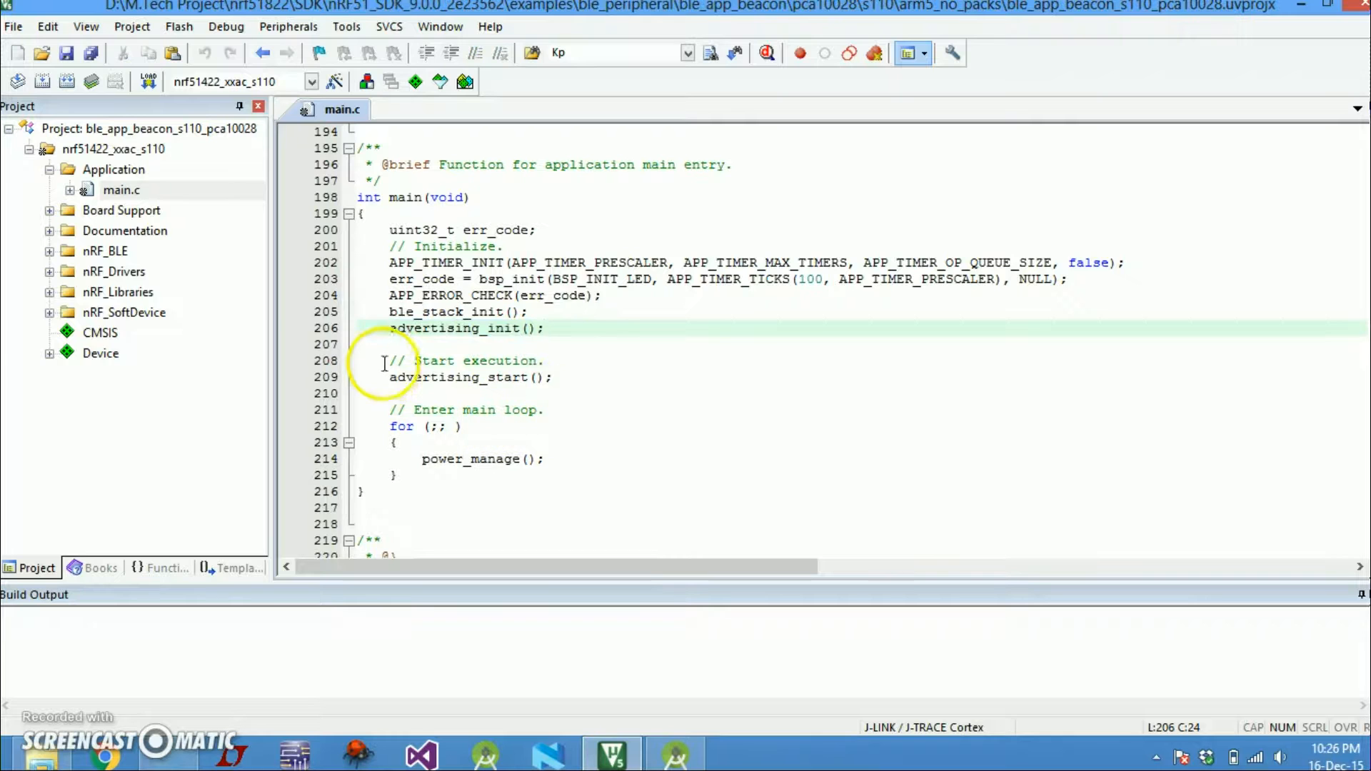
pyautogui.click(543, 409)
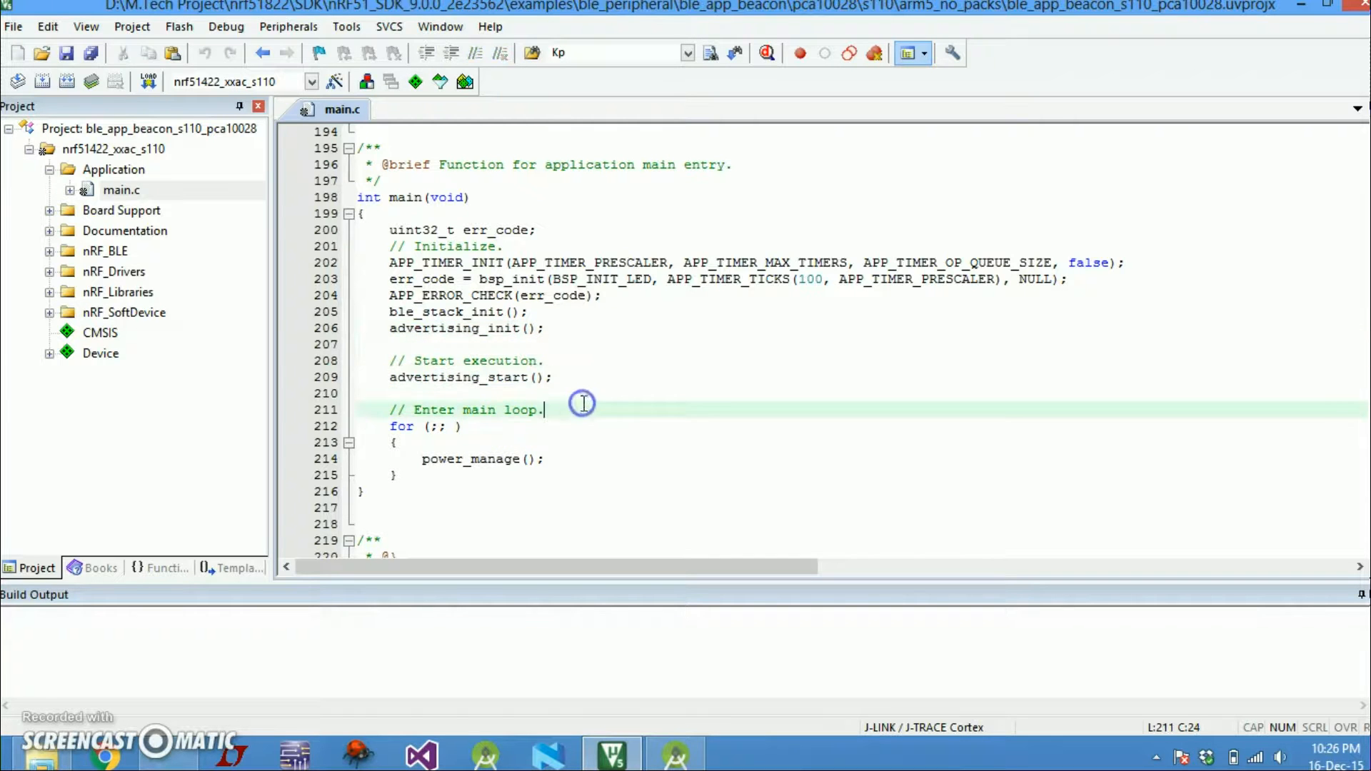
pyautogui.moveTo(582, 404)
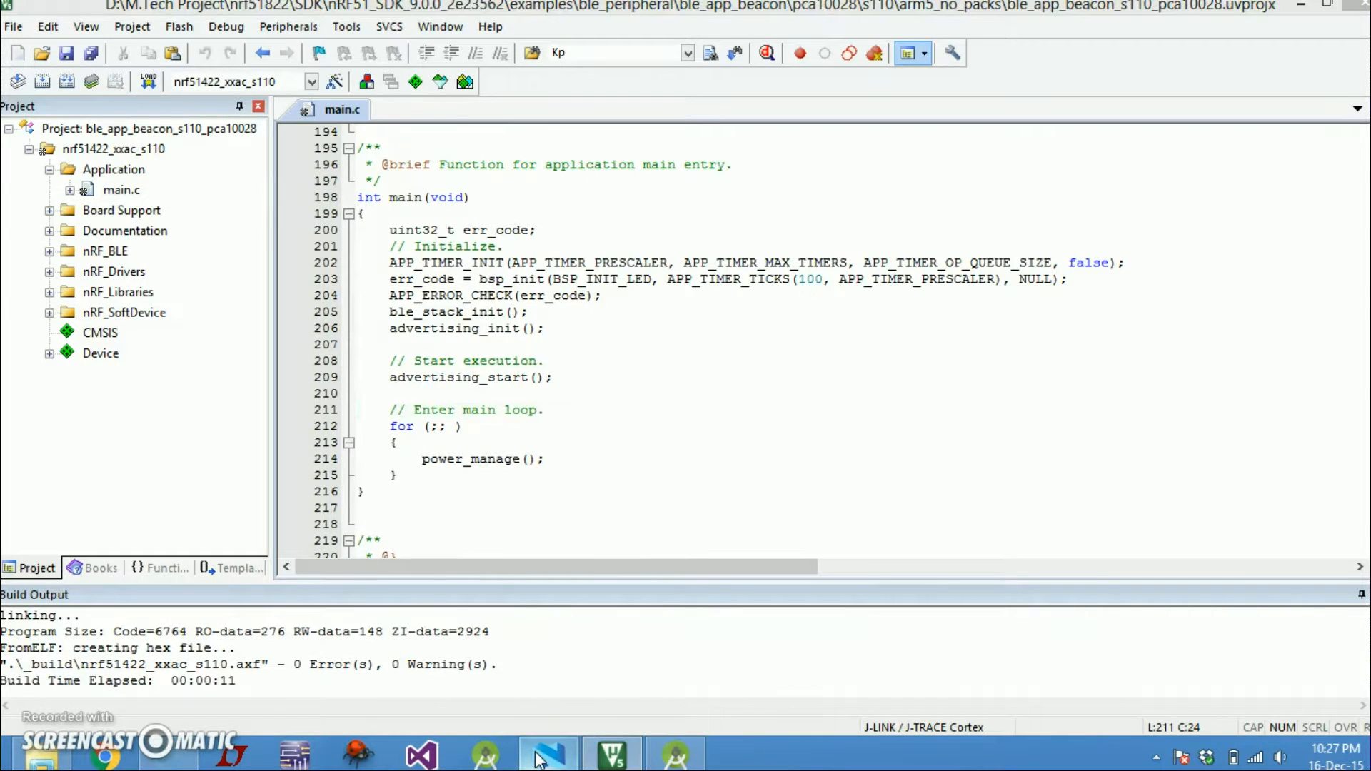
pyautogui.click(548, 754)
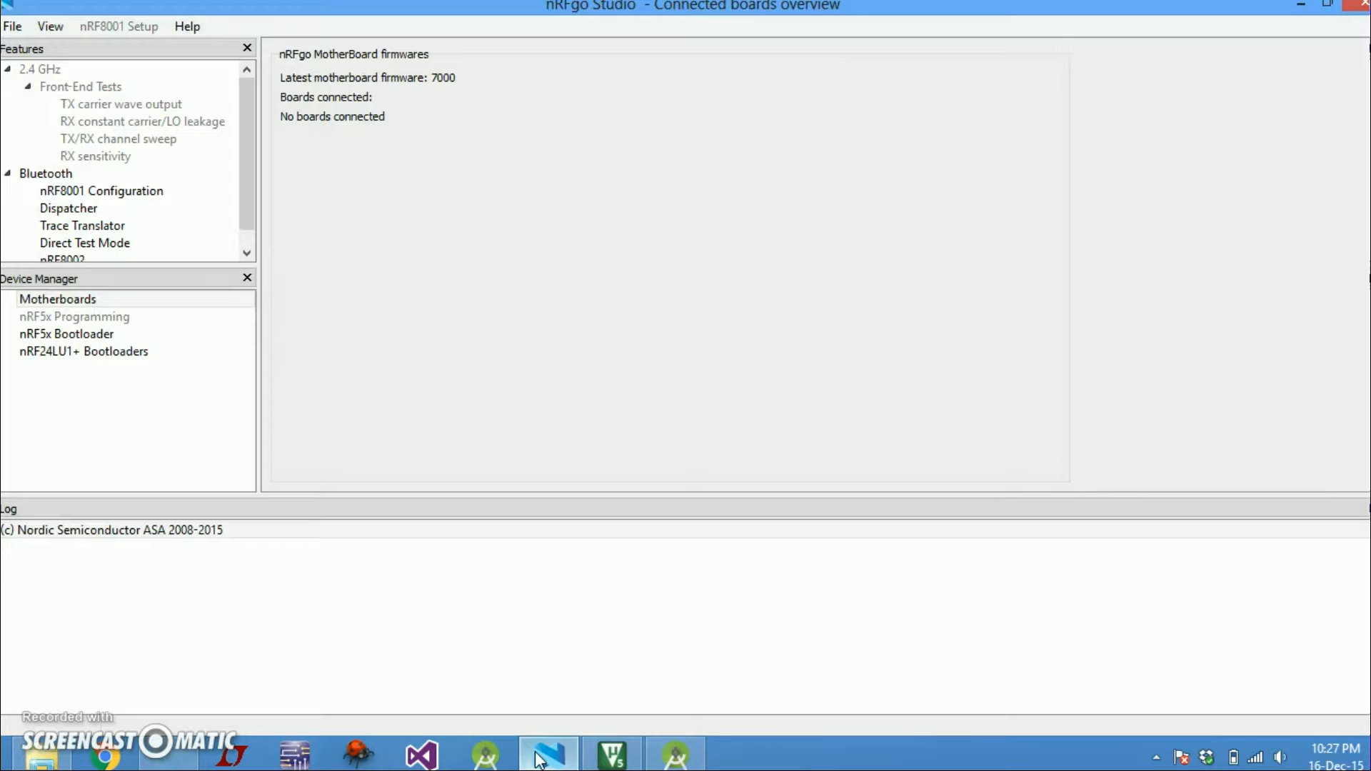
pyautogui.moveTo(981, 384)
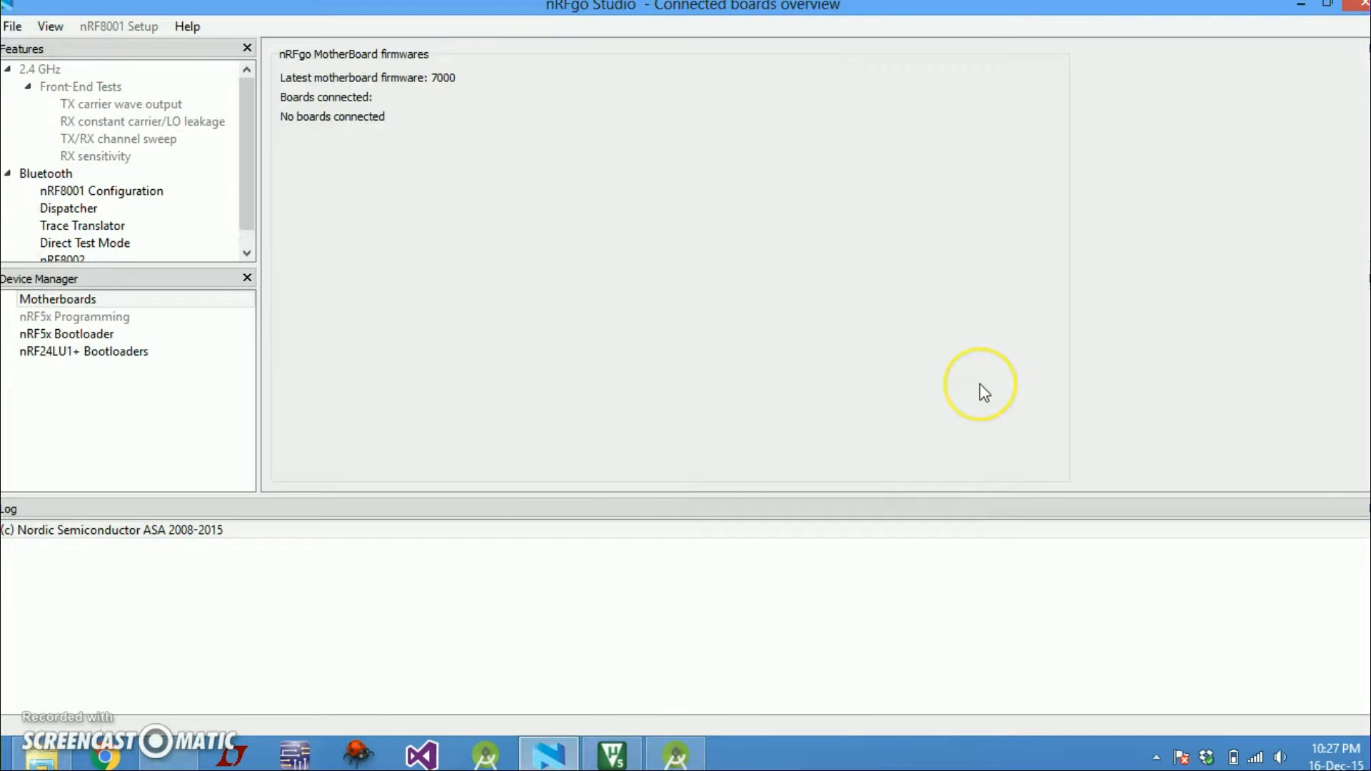
pyautogui.moveTo(985, 385)
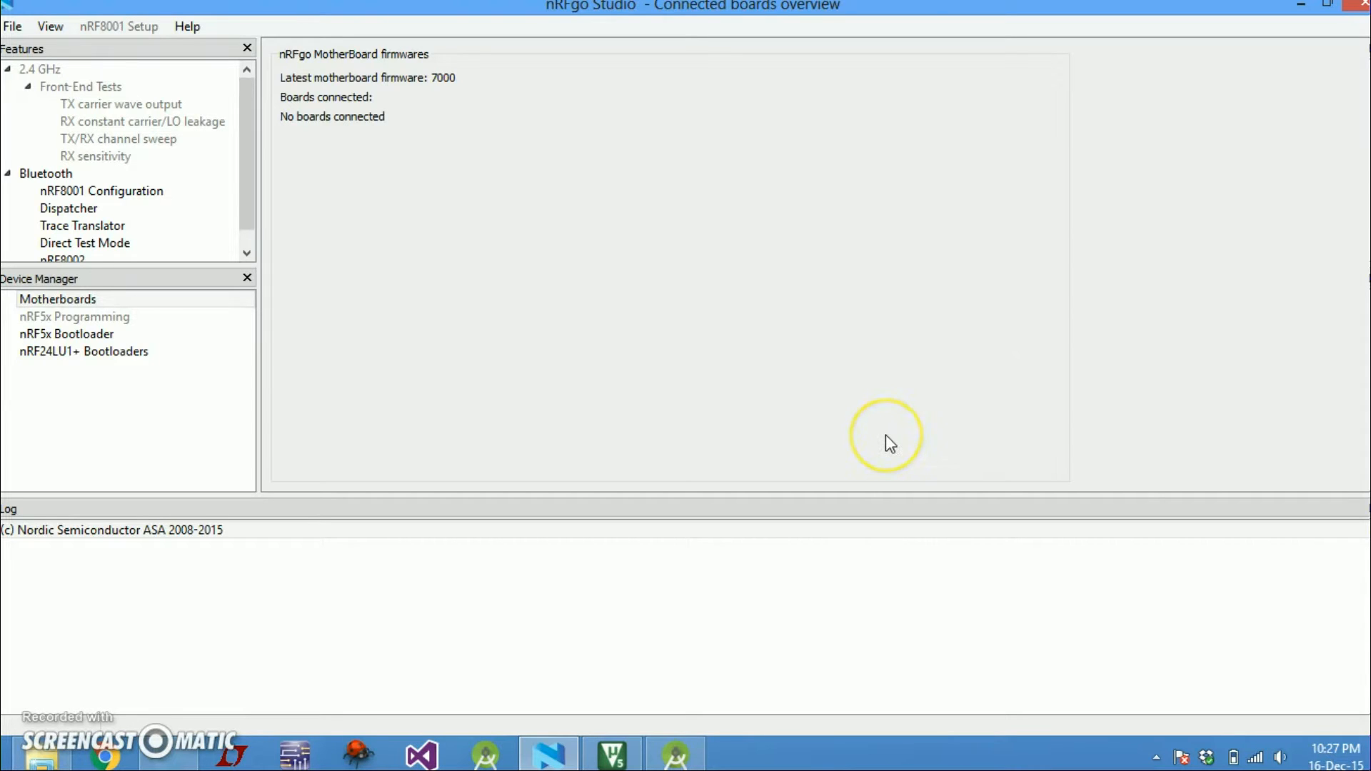
pyautogui.moveTo(857, 487)
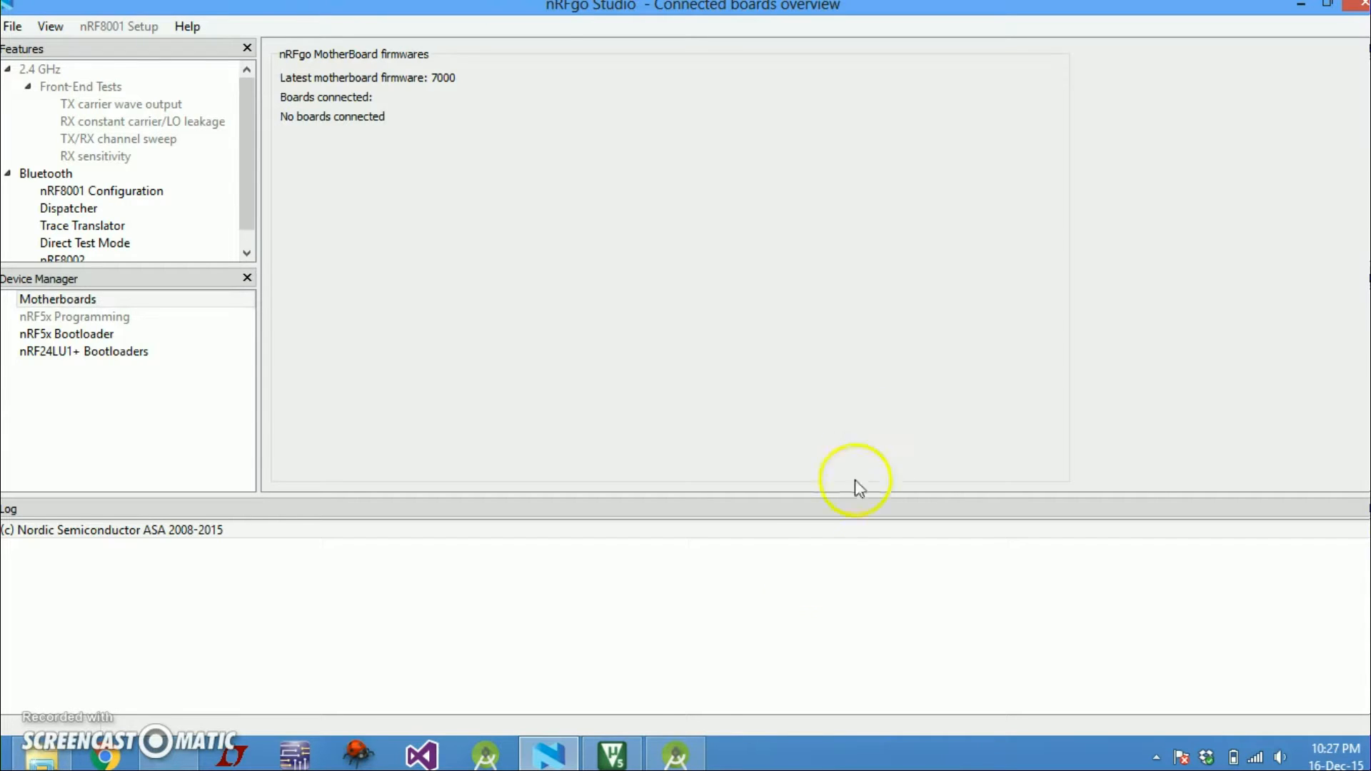
pyautogui.click(611, 754)
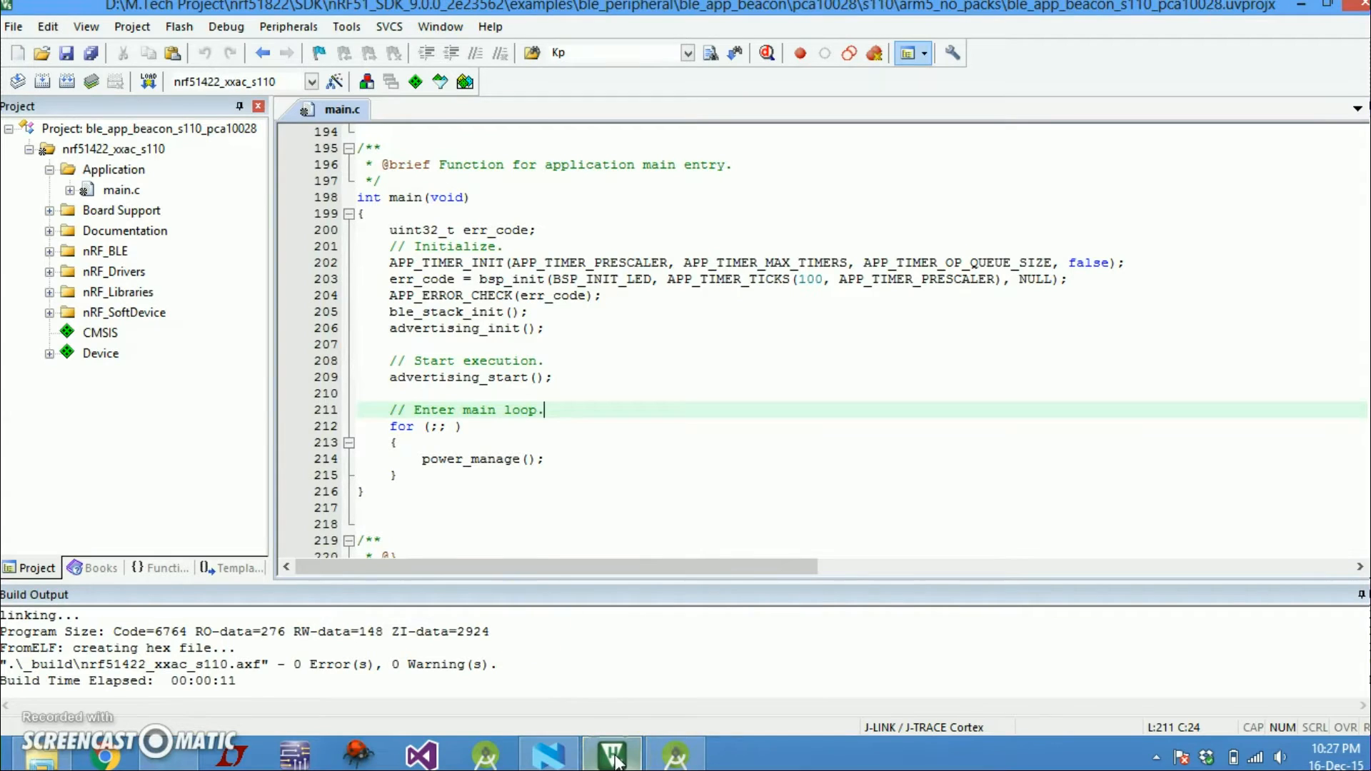